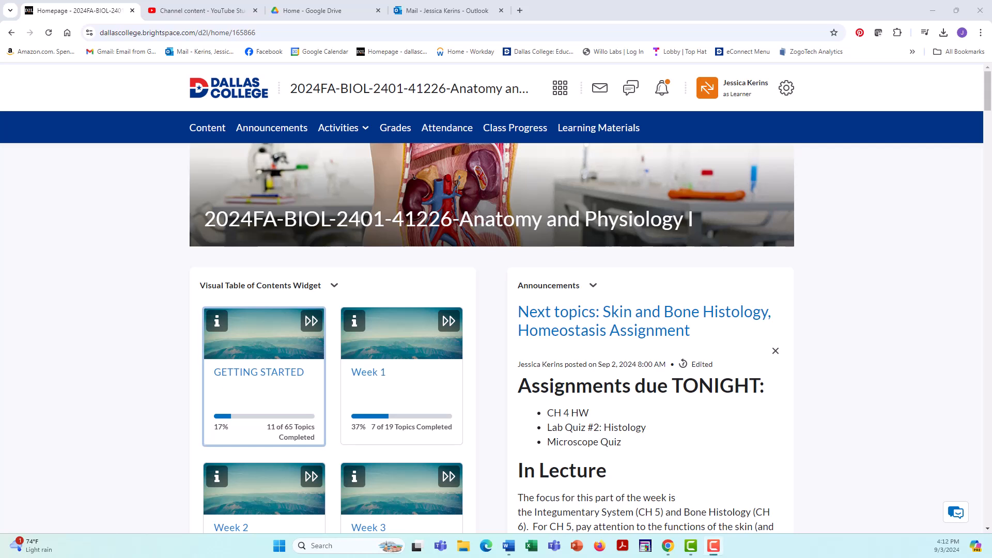
mouse_move(387, 126)
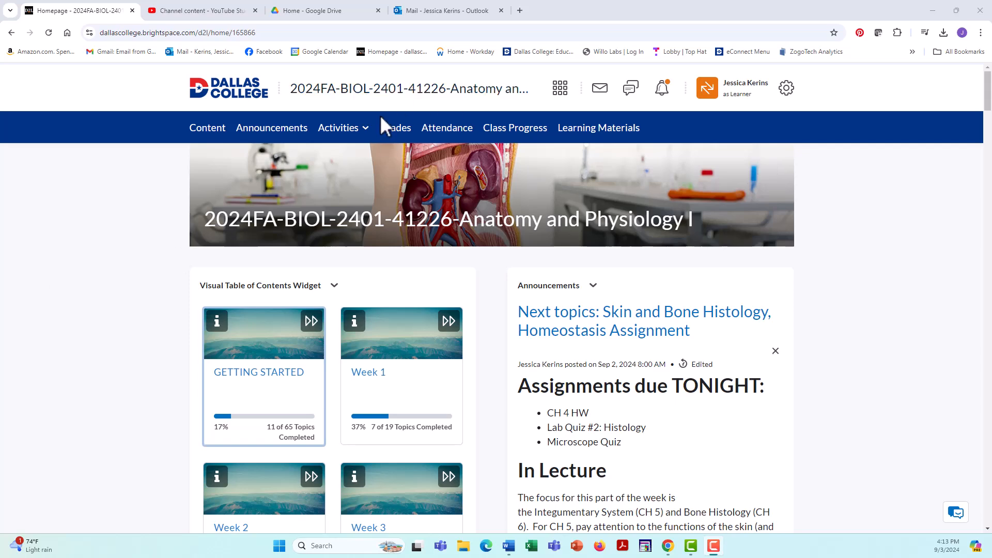
Open Homeostasis Assignment PART 2 from Activities > Assignments and scroll to its attachment and rubric.
left_click(343, 127)
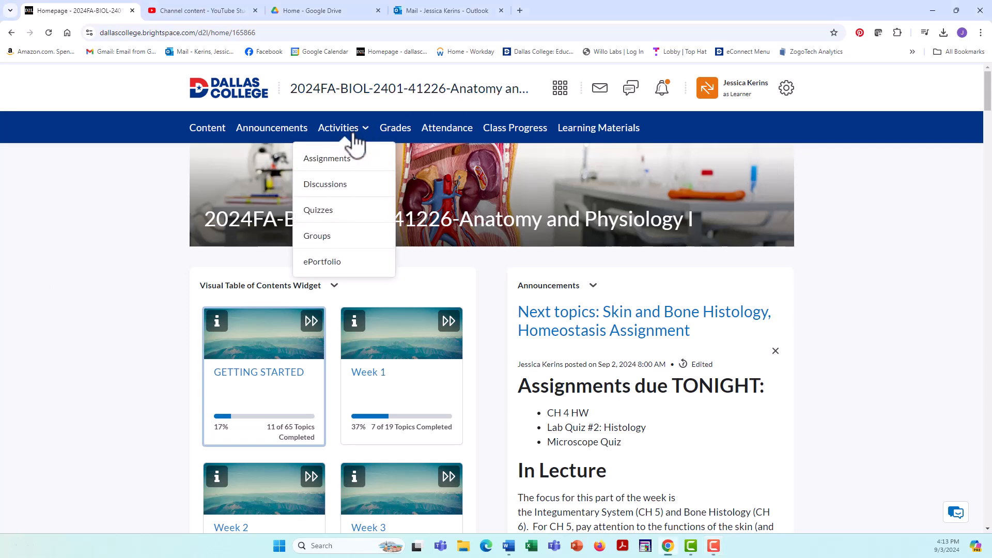
left_click(327, 158)
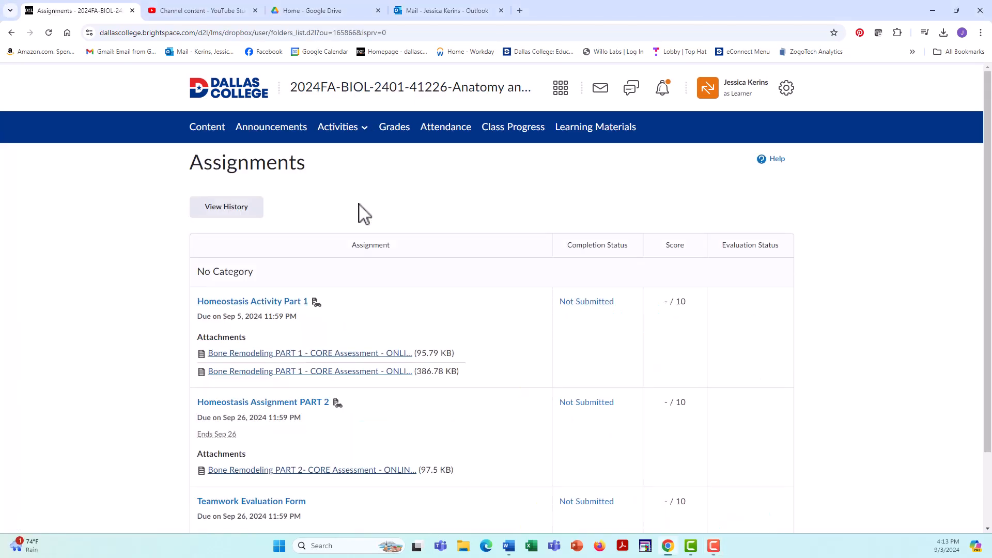
mouse_move(262, 402)
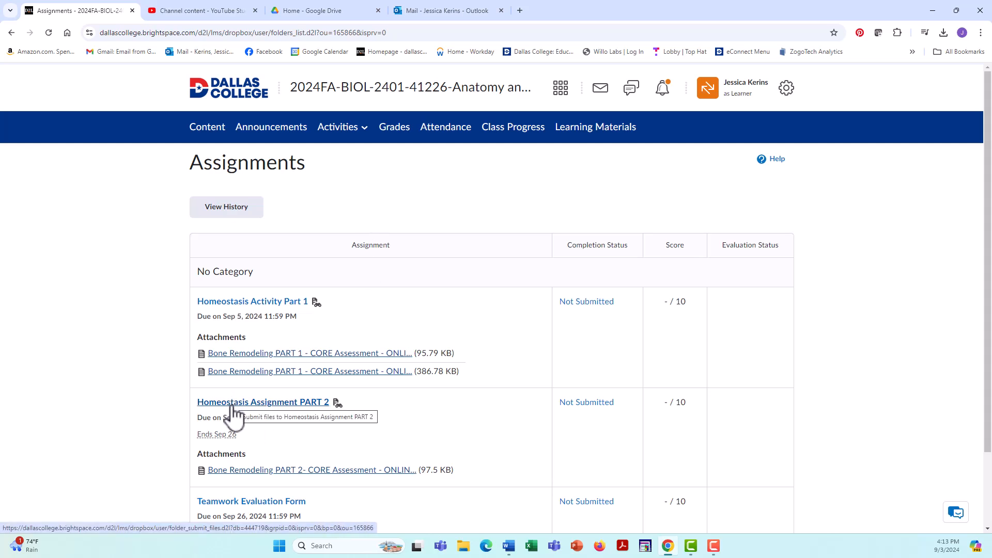
left_click(263, 402)
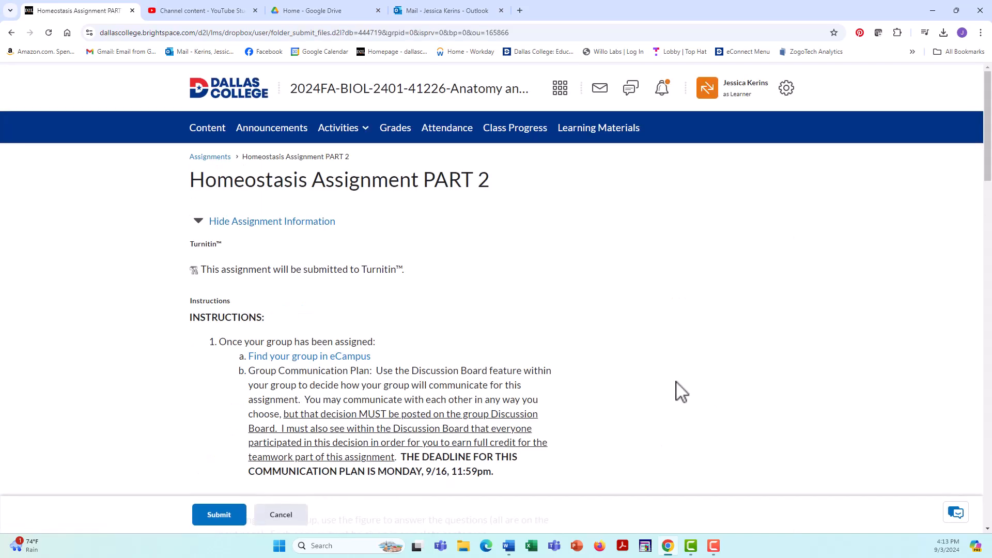
scroll("down", 3)
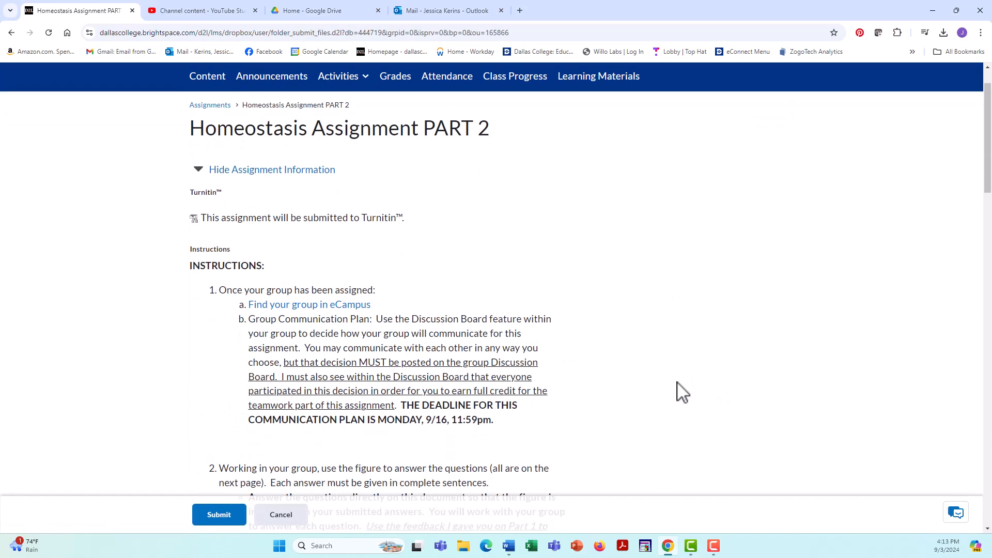
scroll("down", 3)
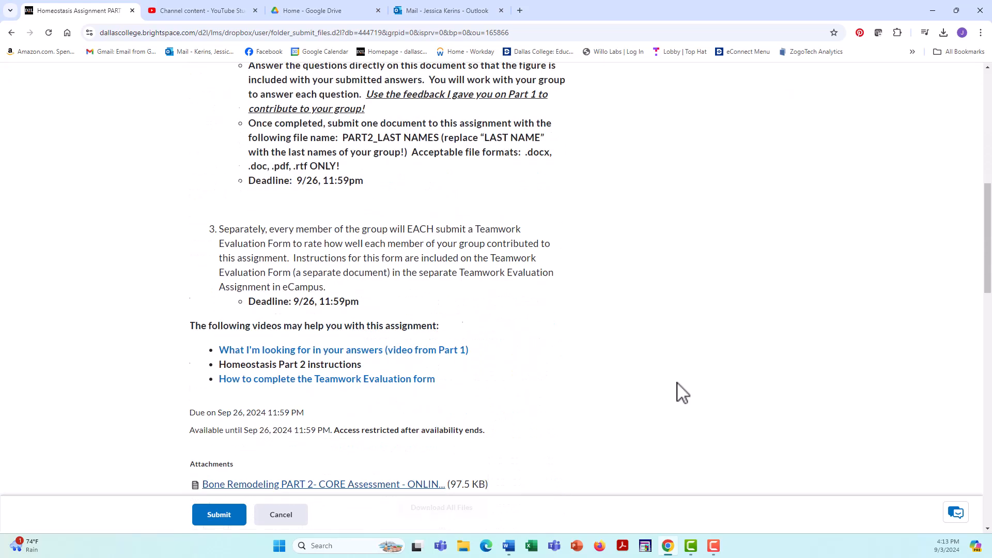
scroll("down", 3)
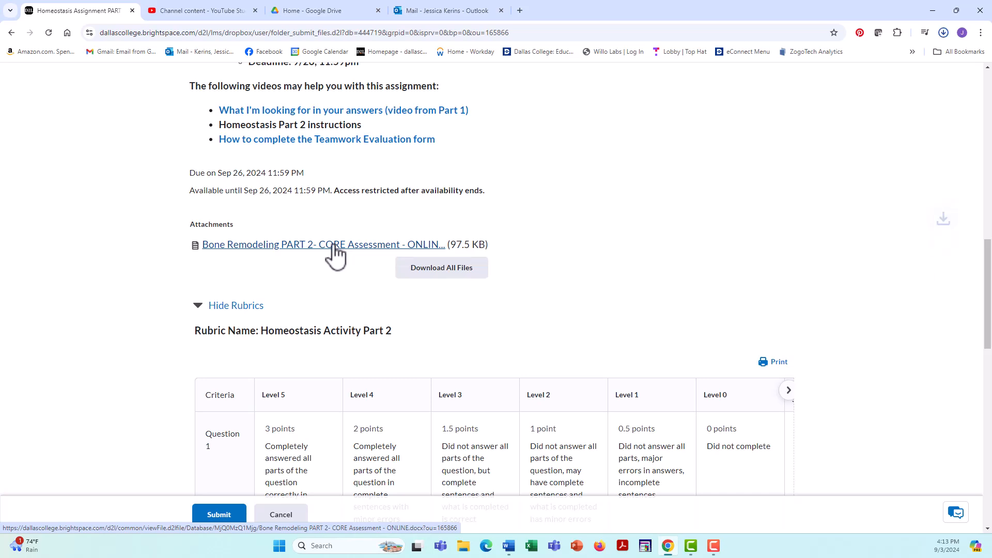
left_click(324, 245)
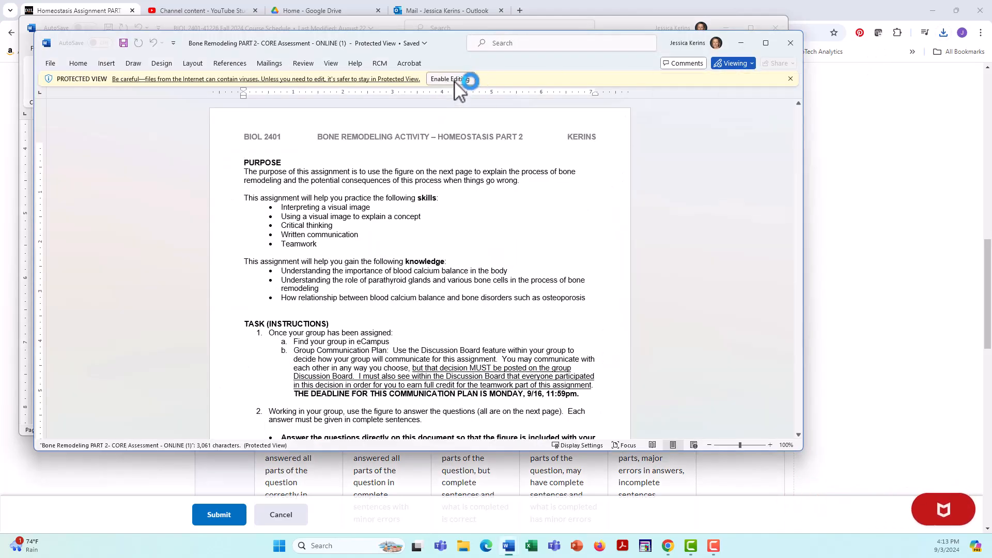
left_click(449, 78)
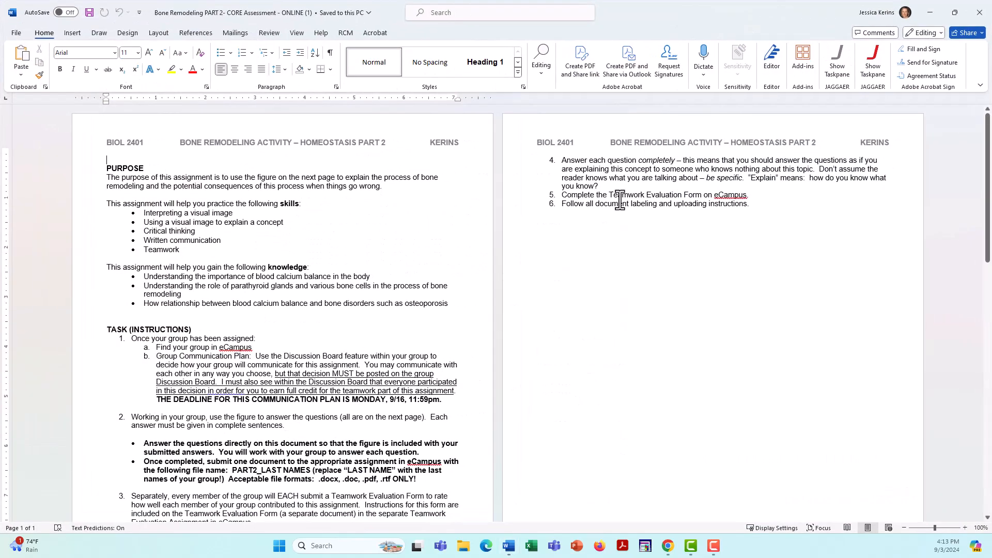
scroll("down", 3)
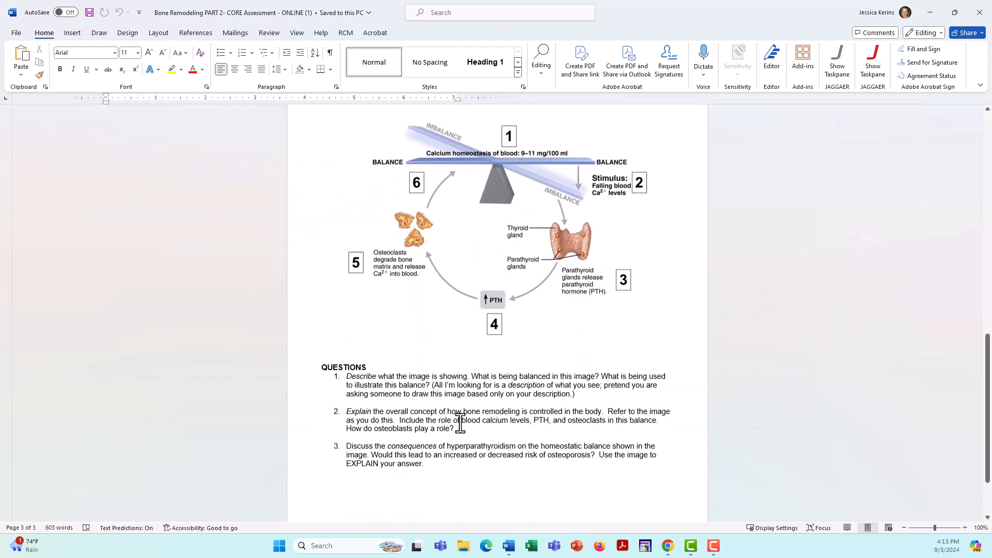
scroll("up", 3)
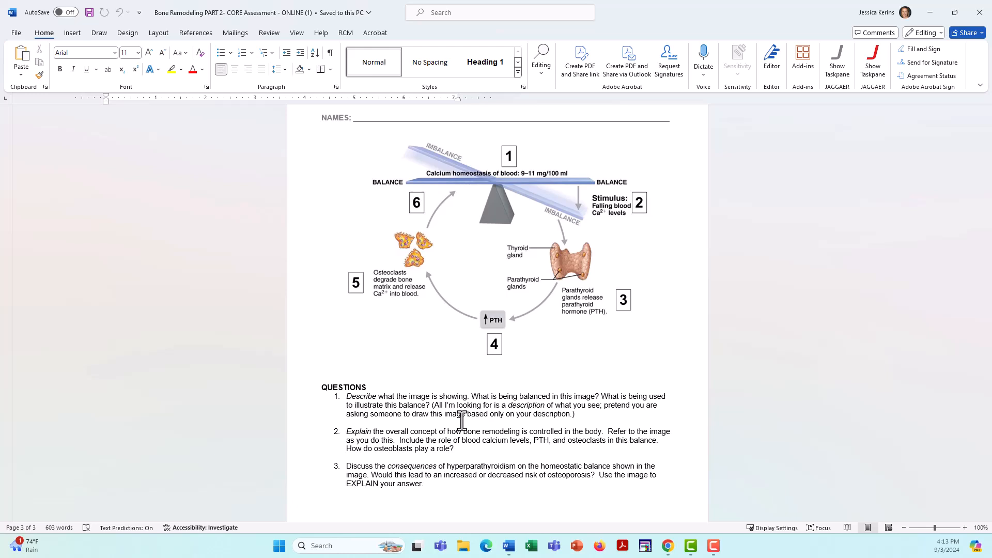
scroll("up", 3)
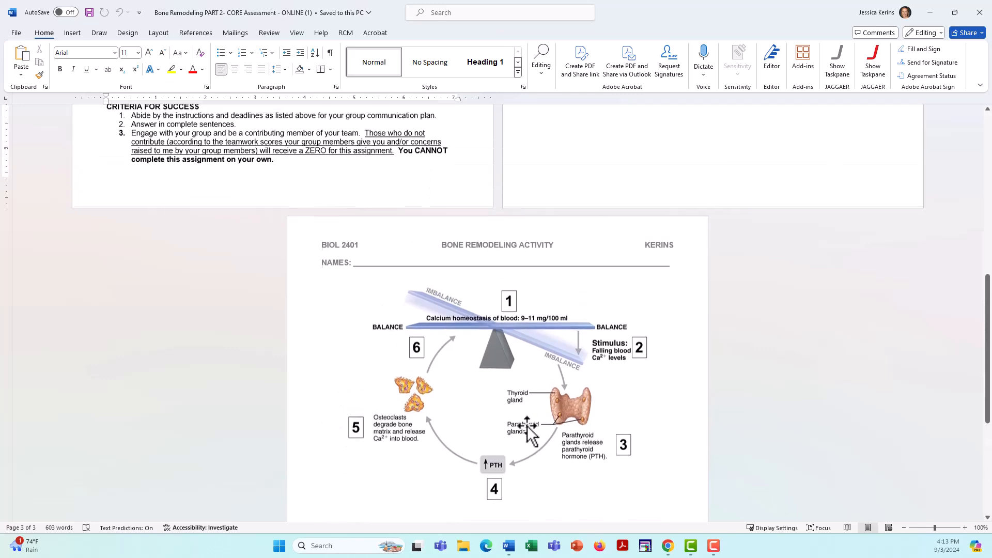
scroll("up", 3)
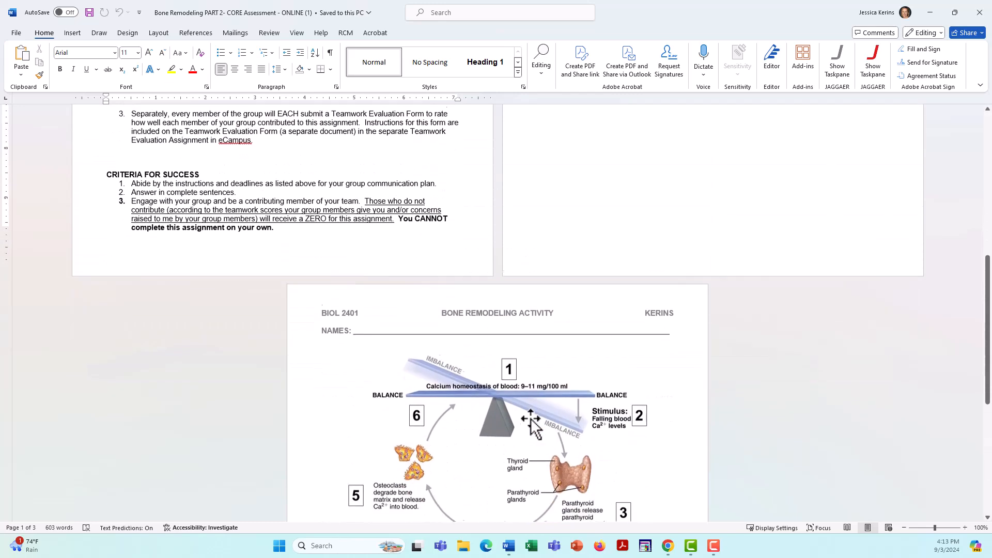
scroll("down", 3)
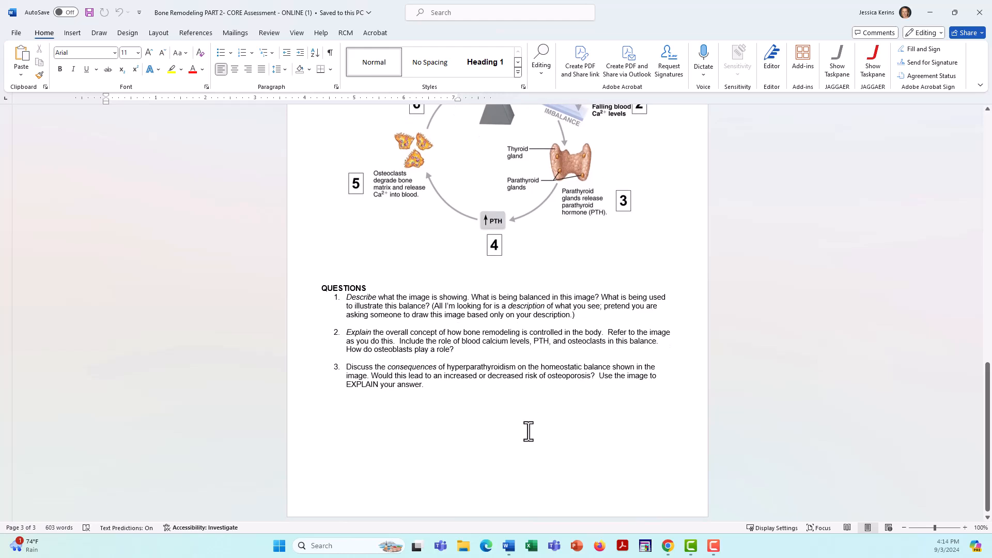
mouse_move(514, 426)
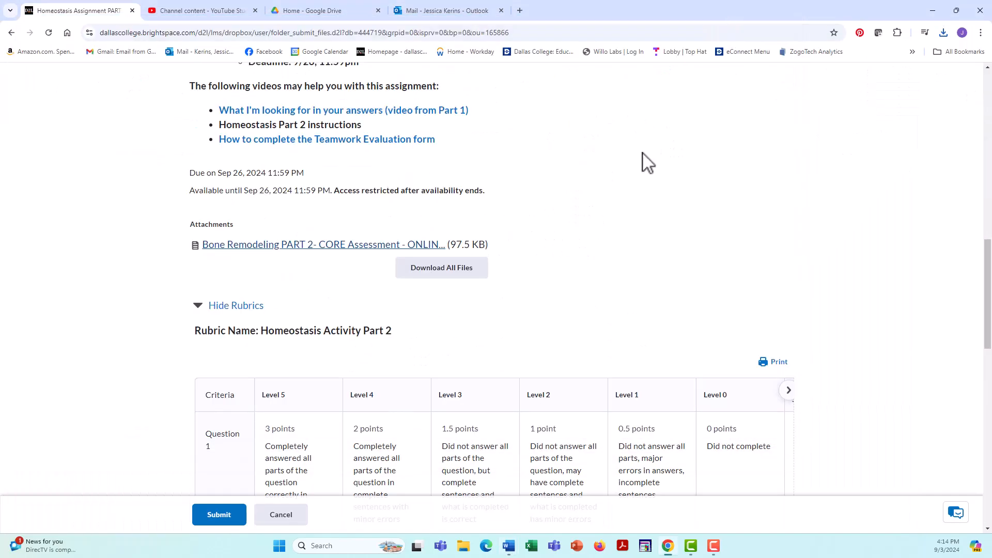
scroll("up", 3)
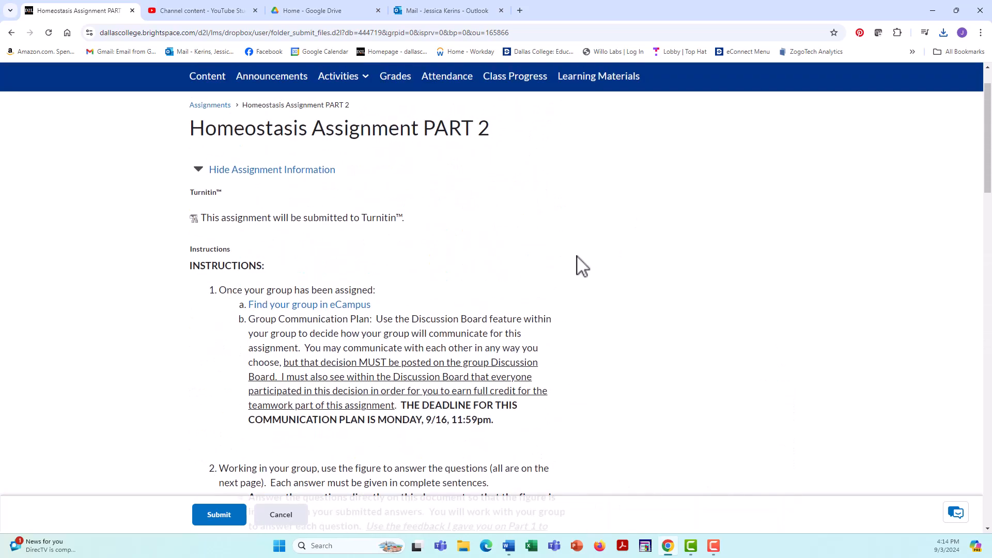
scroll("down", 3)
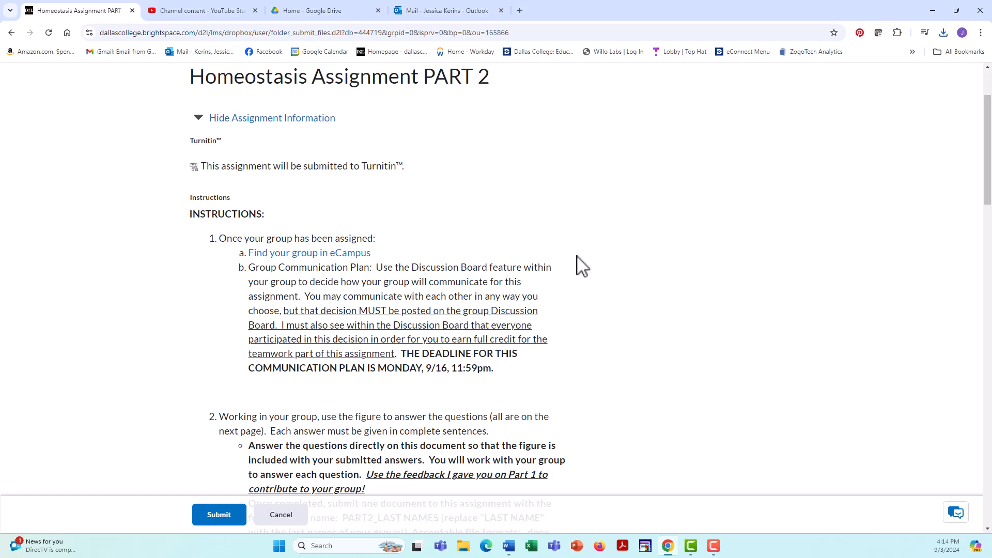
mouse_move(381, 271)
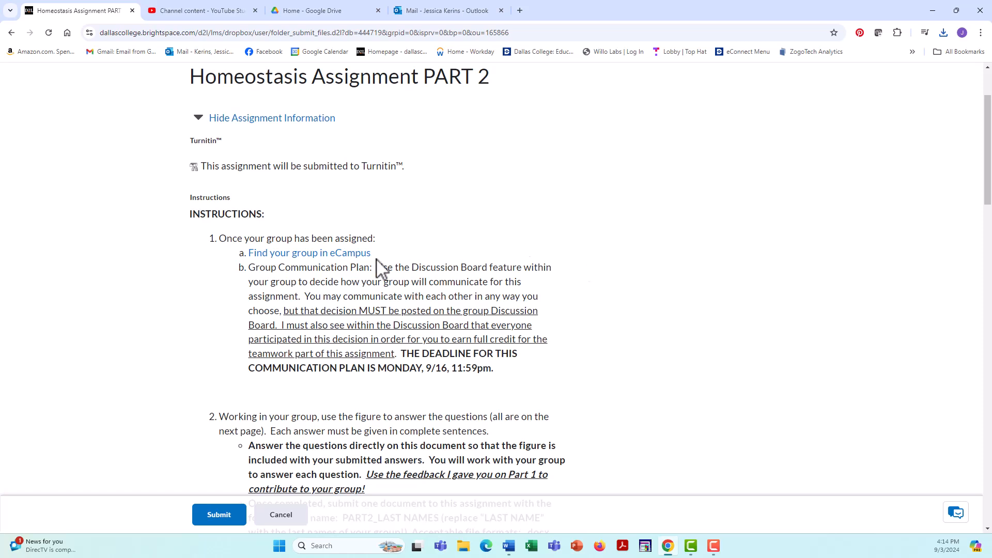
mouse_move(298, 259)
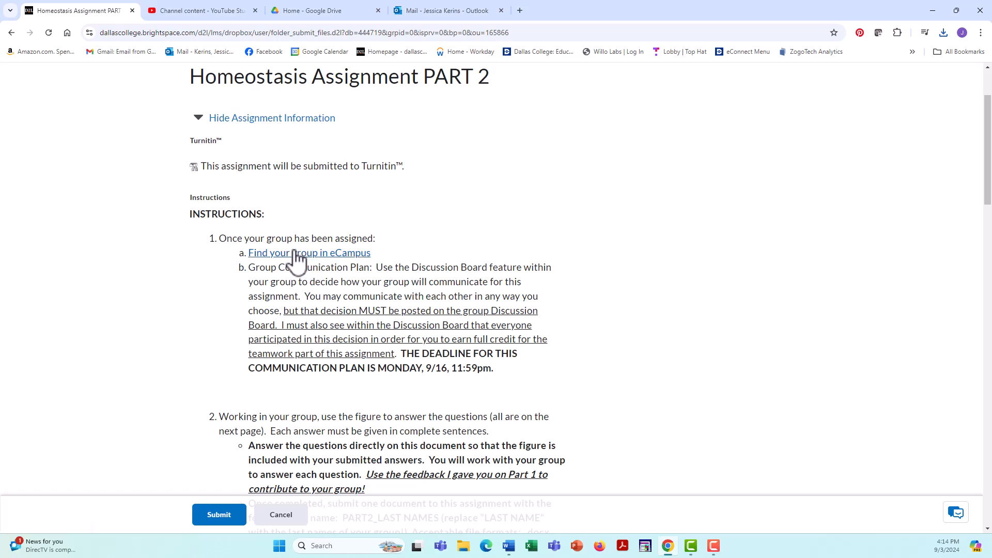
mouse_move(425, 256)
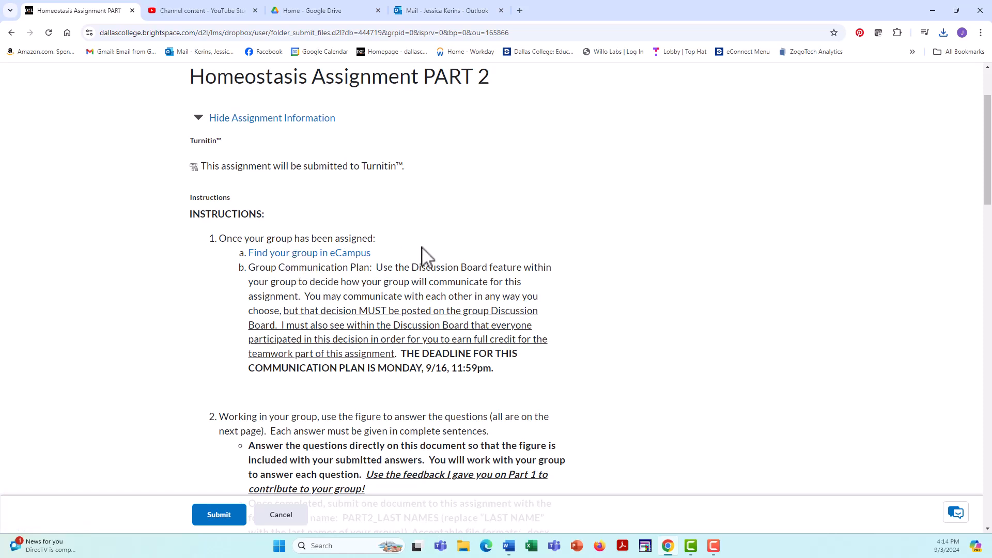
mouse_move(428, 272)
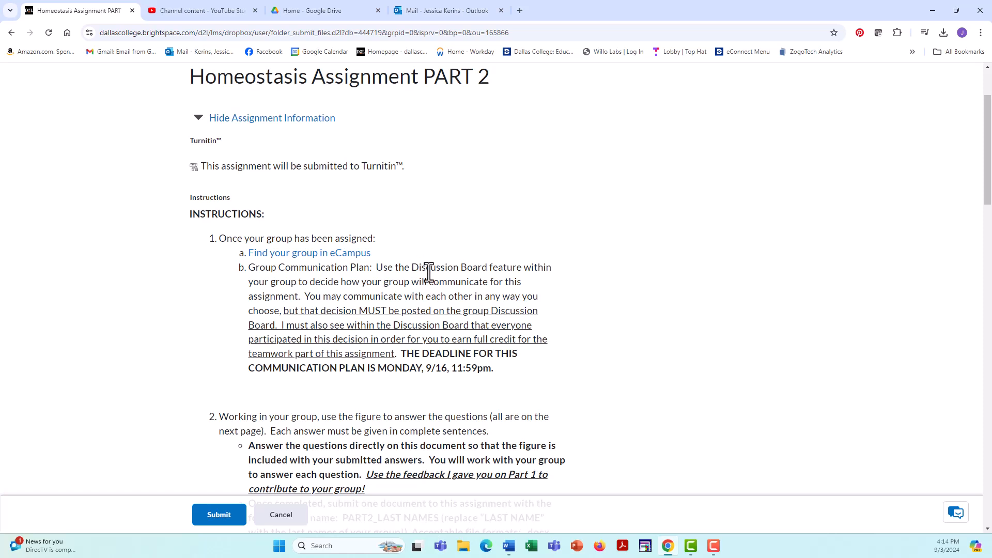
mouse_move(319, 260)
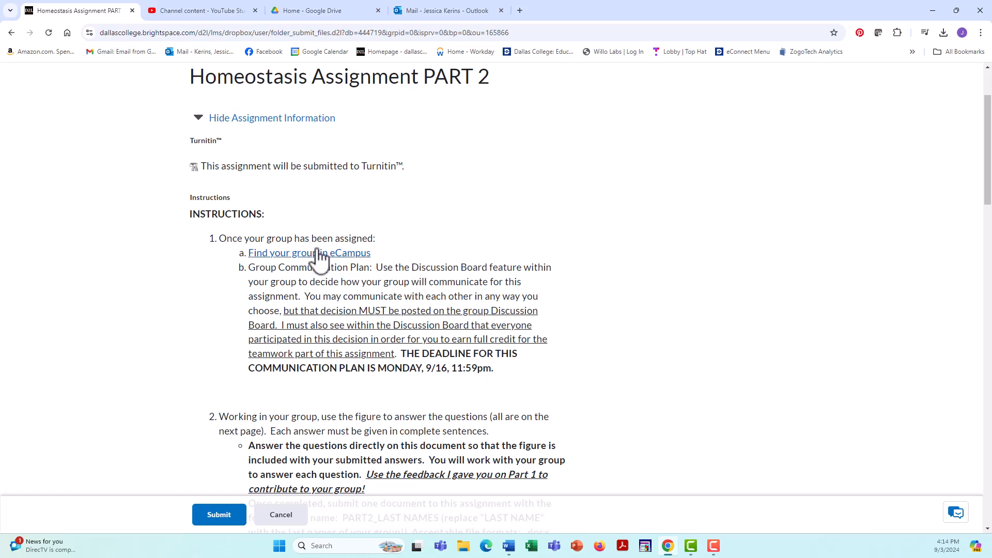
mouse_move(306, 263)
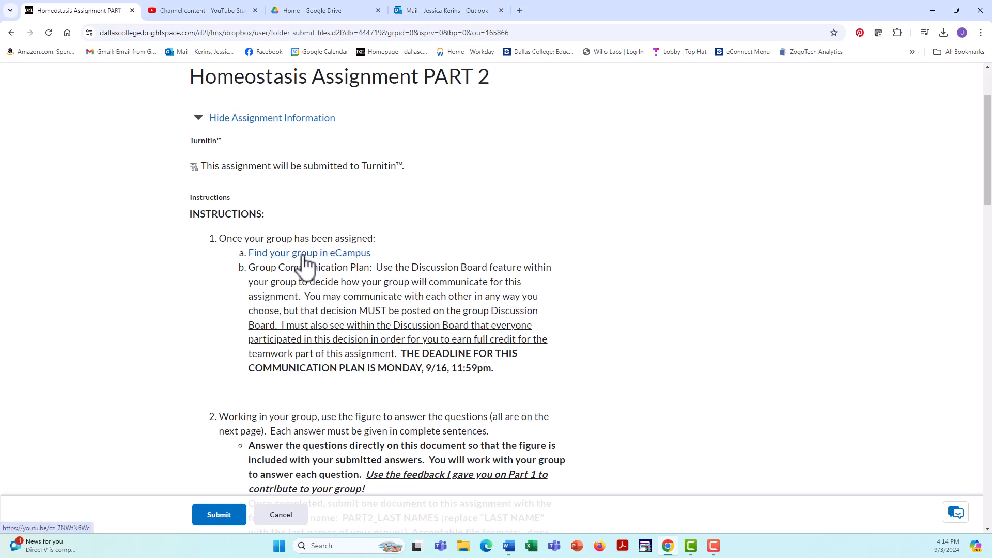
mouse_move(378, 269)
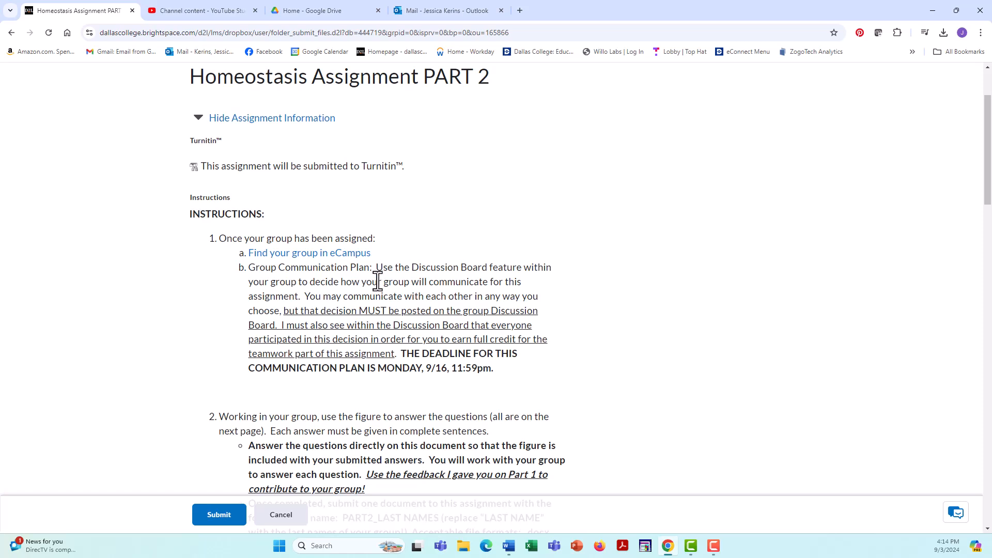
mouse_move(465, 285)
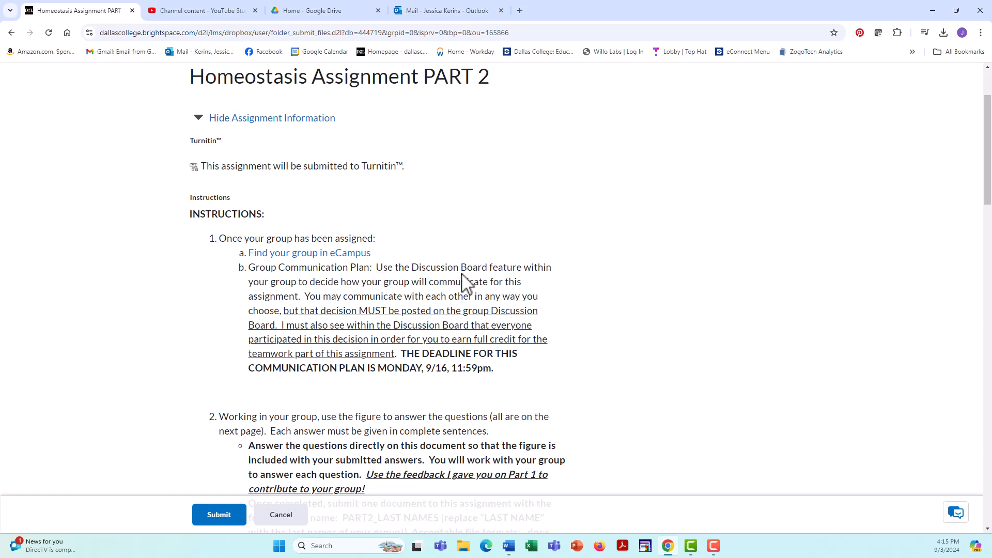
mouse_move(463, 279)
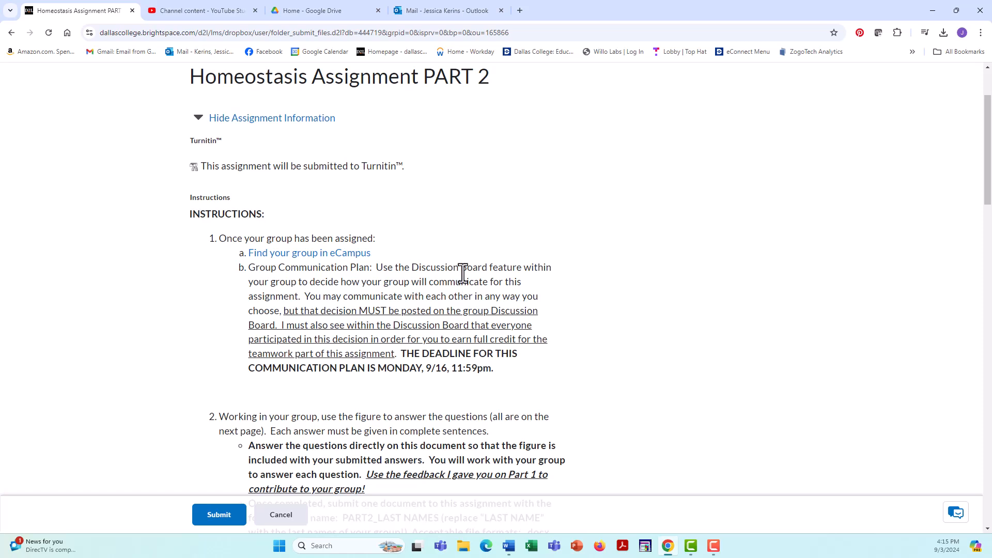
mouse_move(418, 265)
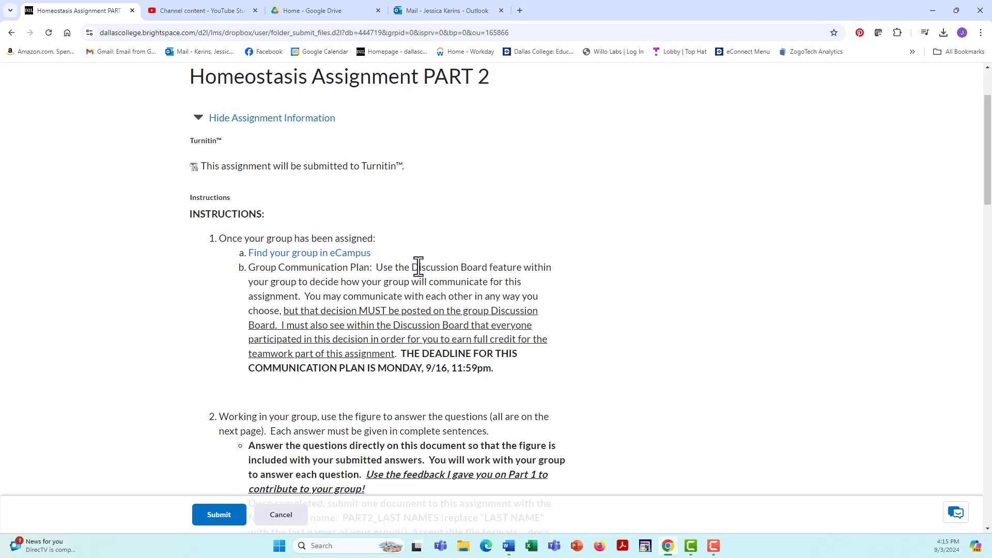
mouse_move(492, 273)
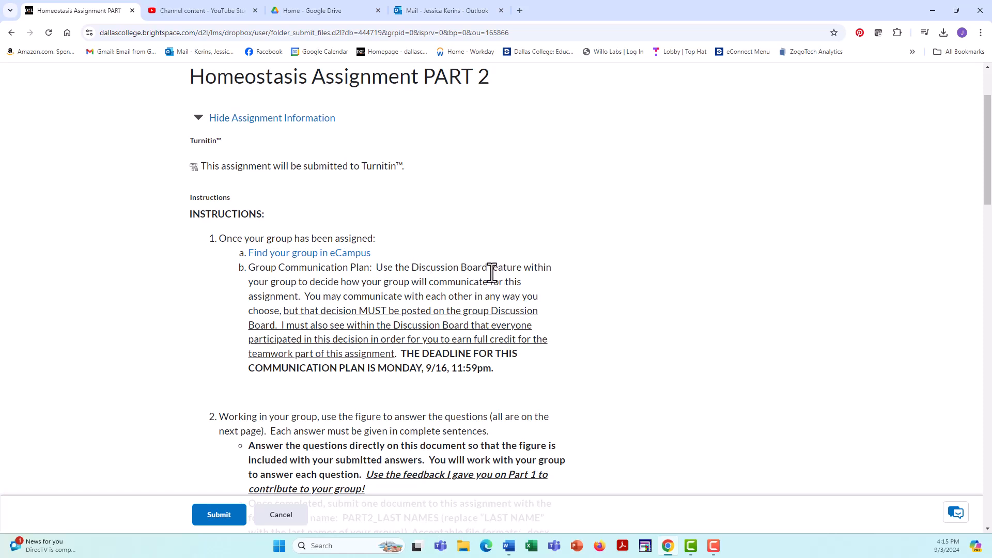
mouse_move(440, 296)
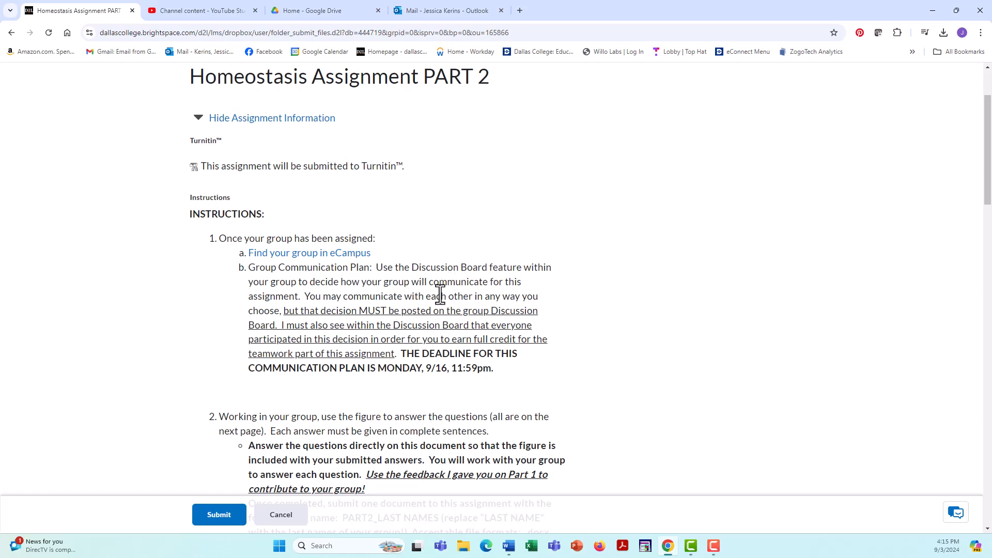
mouse_move(493, 313)
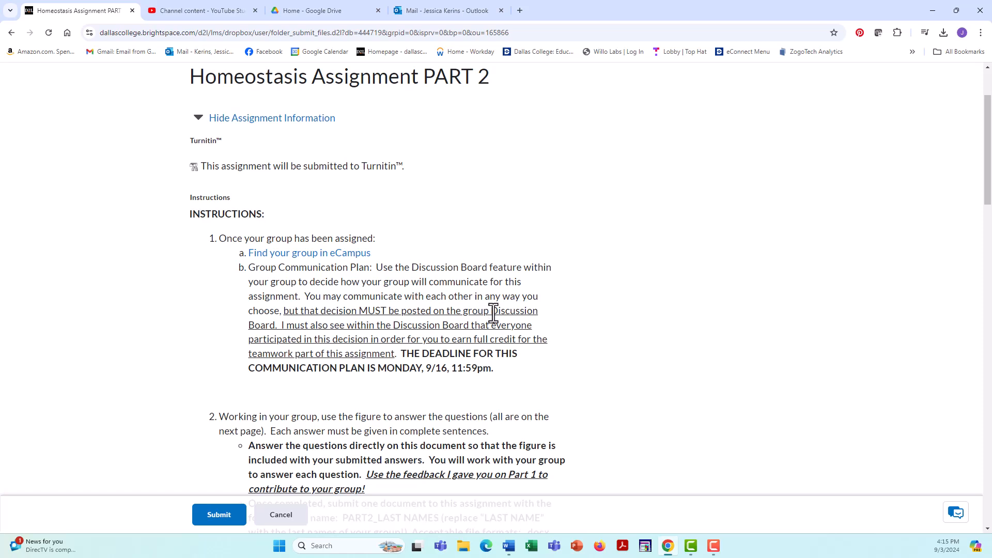
mouse_move(402, 354)
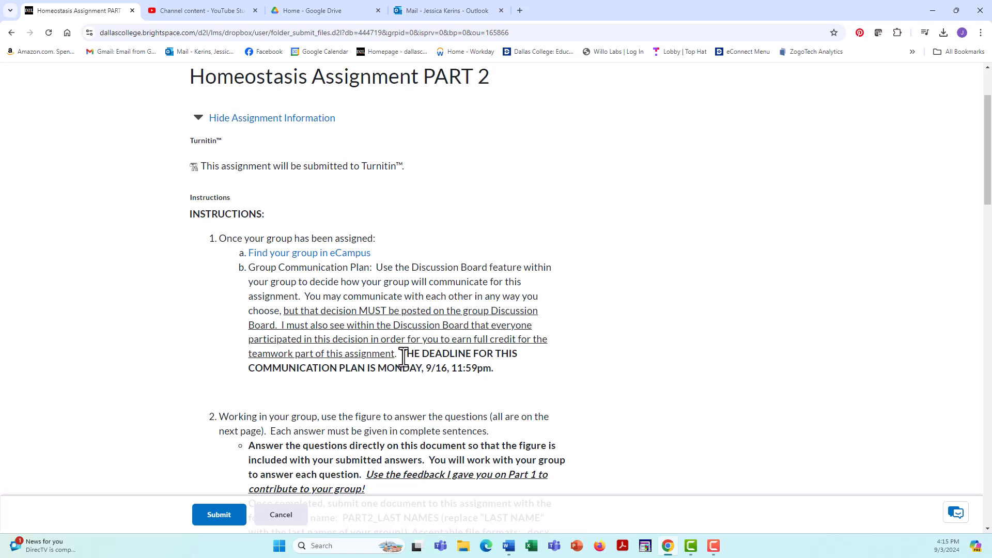
mouse_move(445, 372)
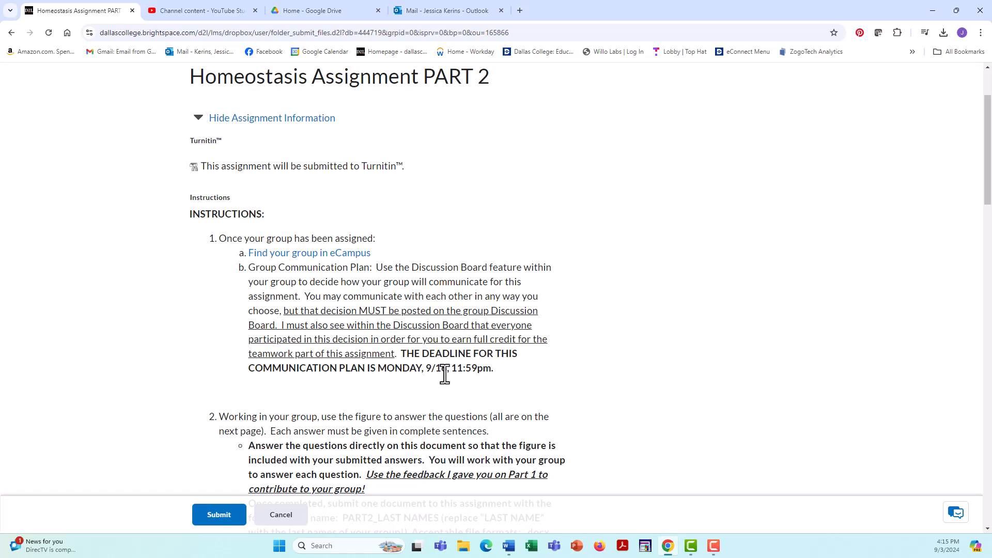
mouse_move(441, 340)
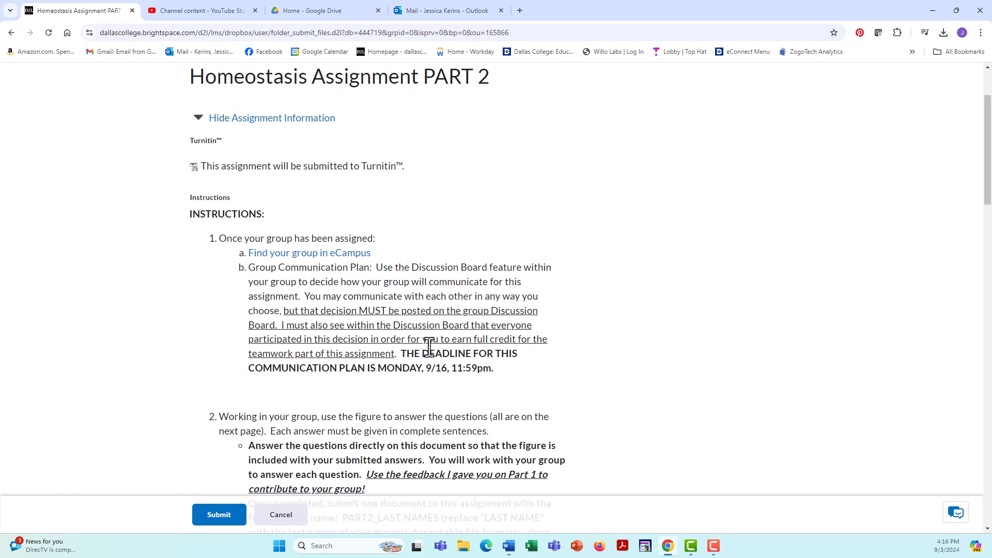
mouse_move(360, 270)
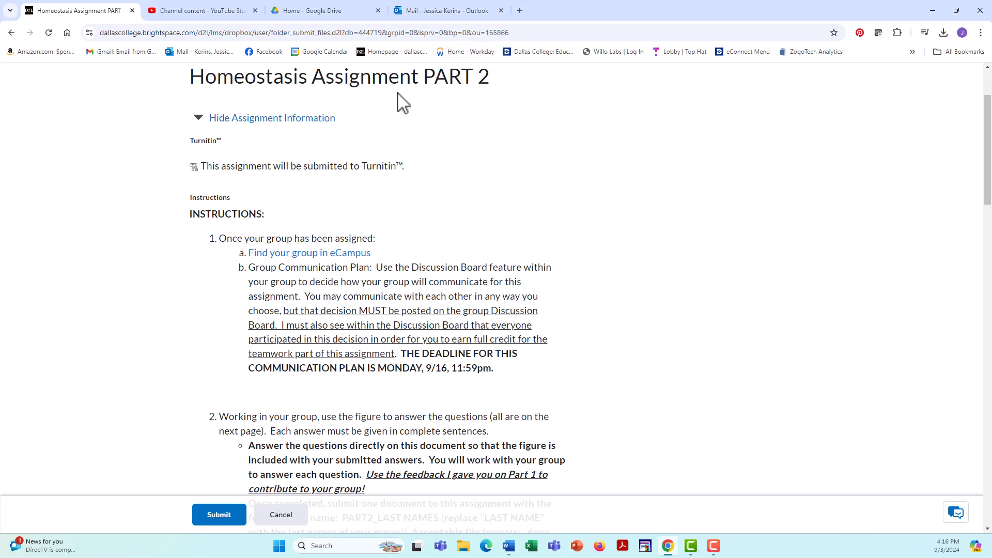
mouse_move(441, 99)
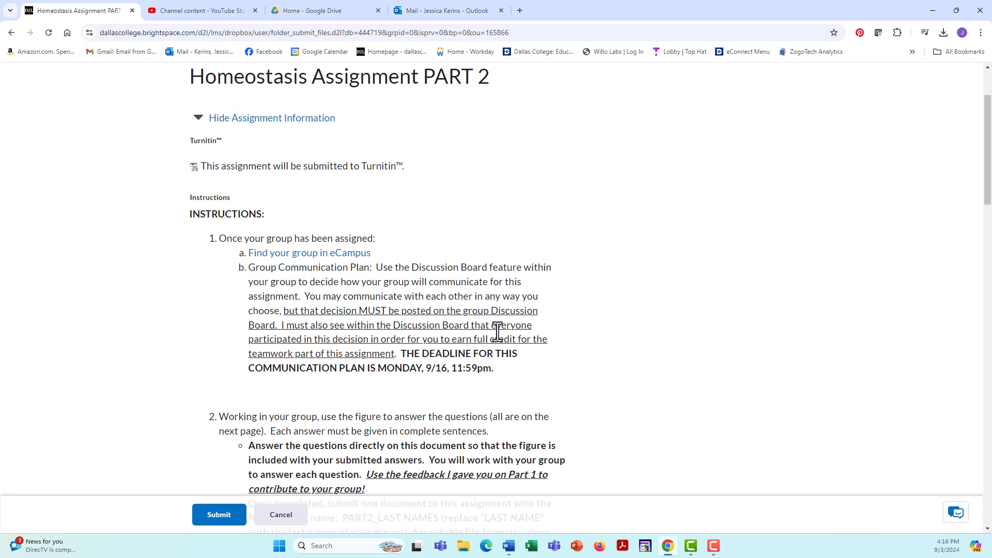
mouse_move(428, 344)
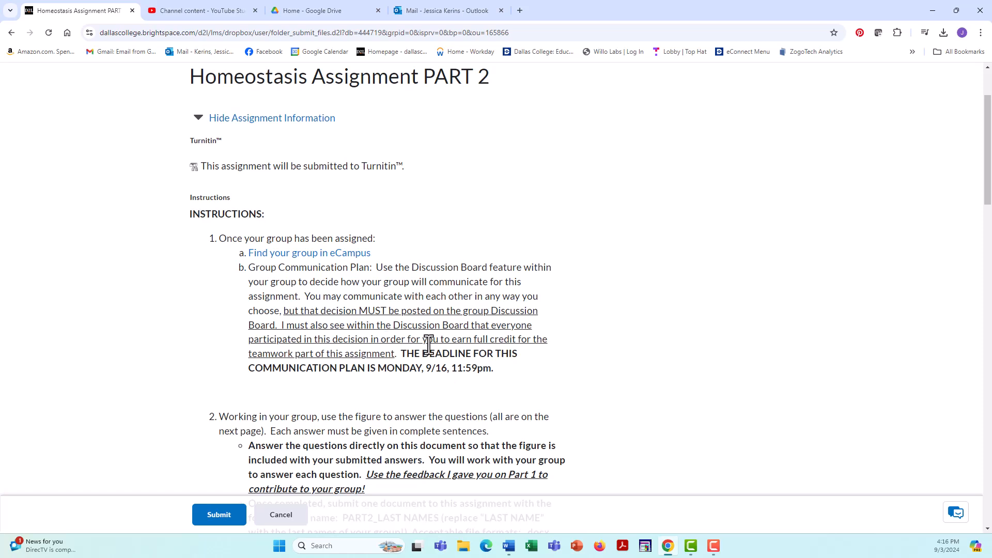
scroll("down", 3)
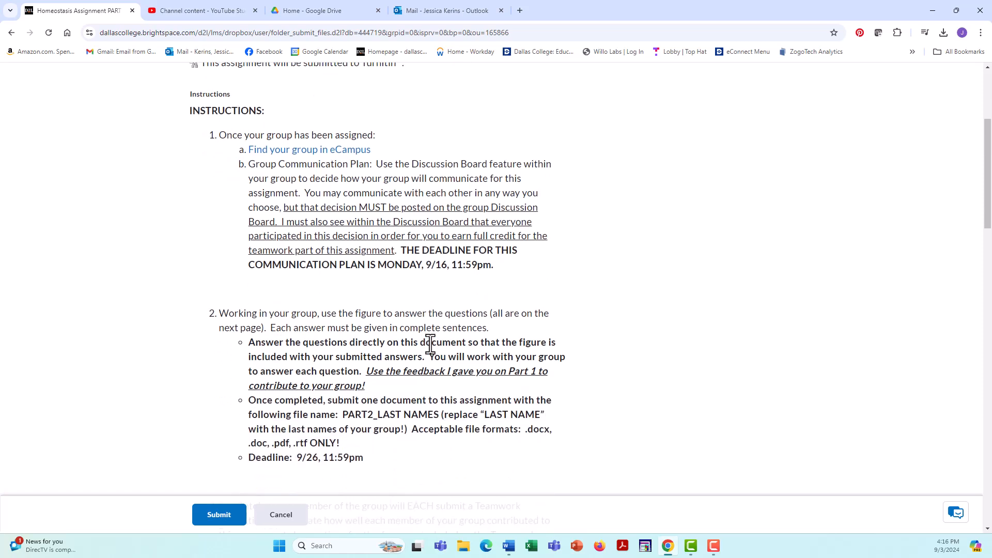
mouse_move(425, 343)
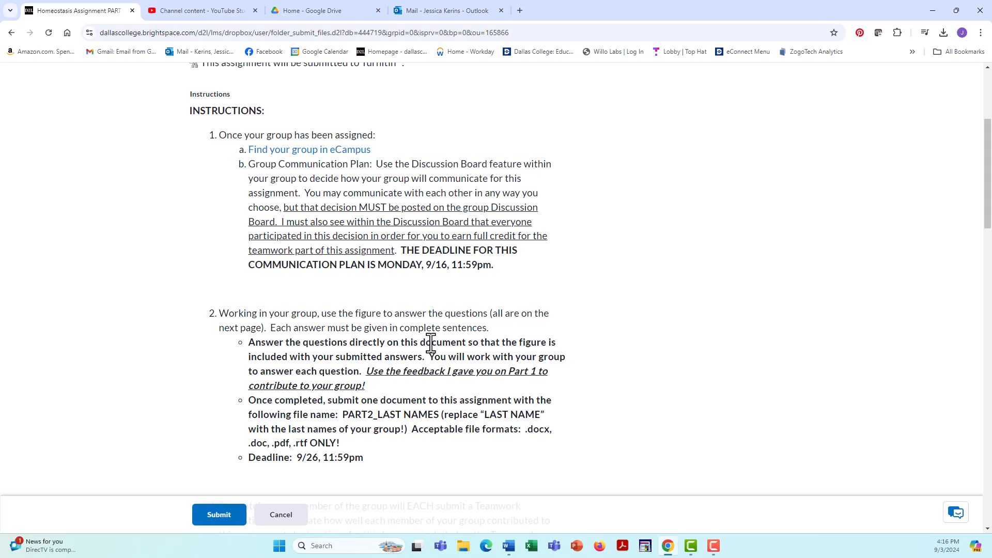
scroll("down", 3)
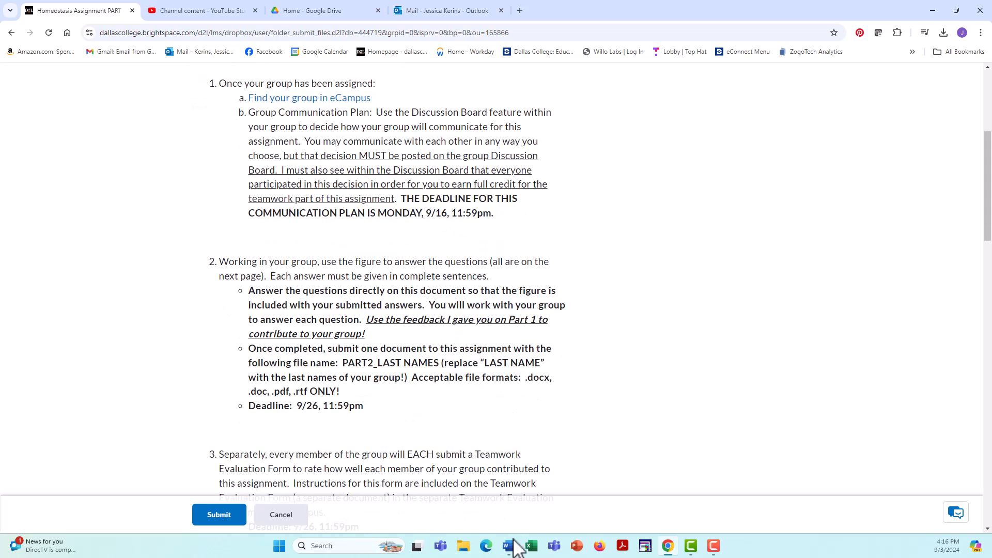
mouse_move(505, 546)
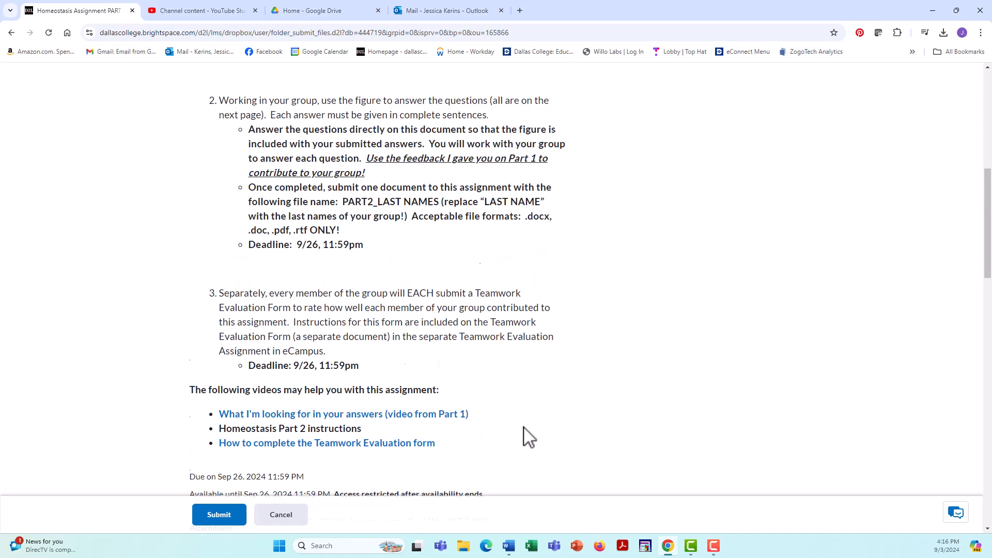
scroll("up", 3)
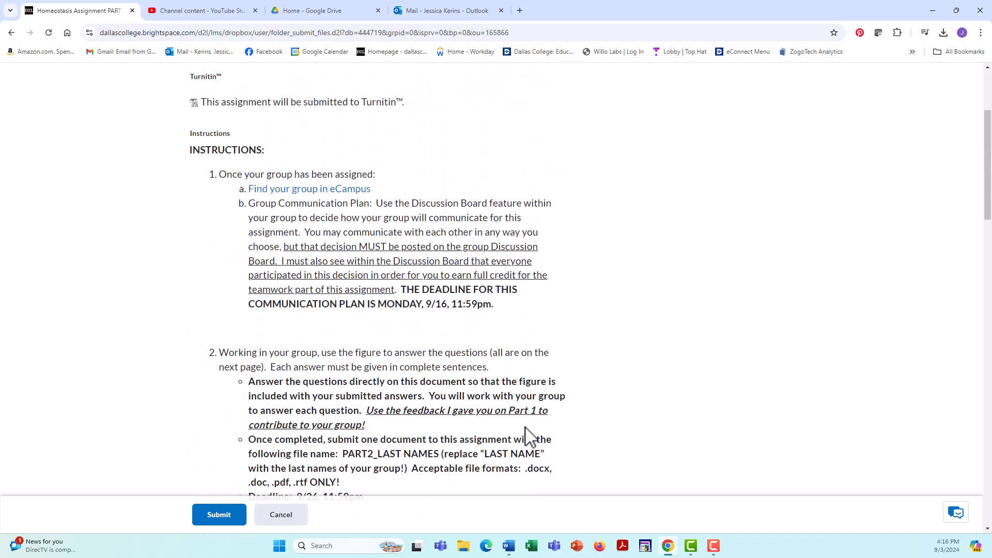
scroll("down", 3)
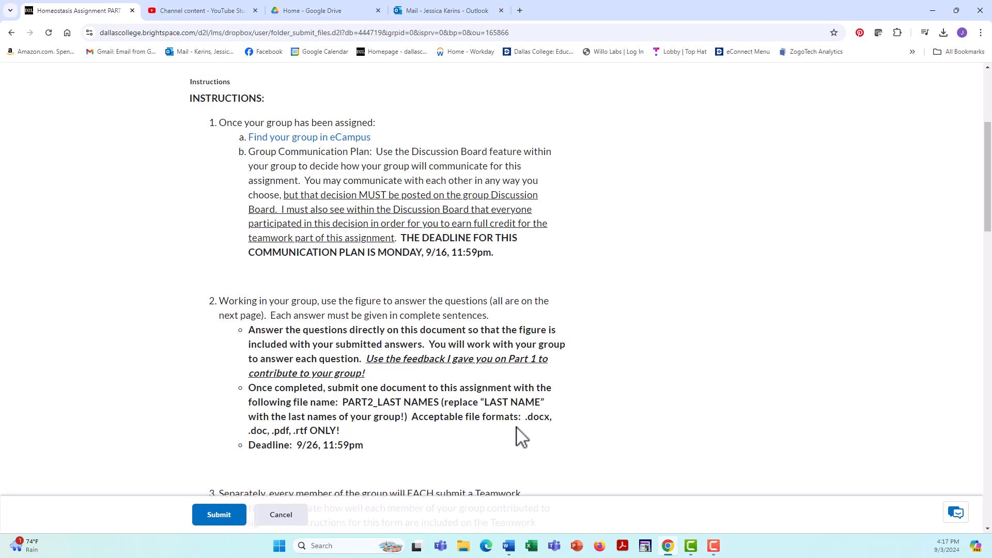
scroll("down", 3)
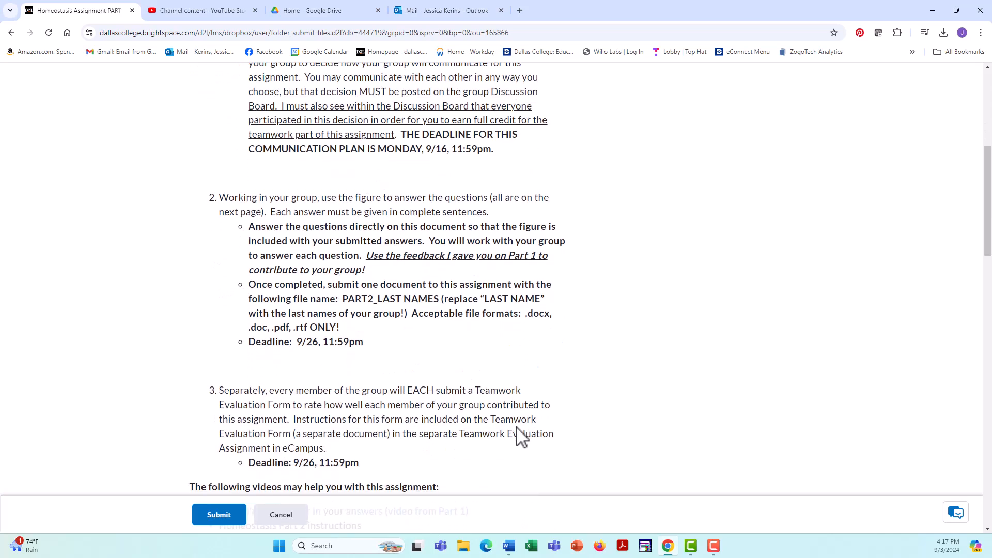
scroll("down", 3)
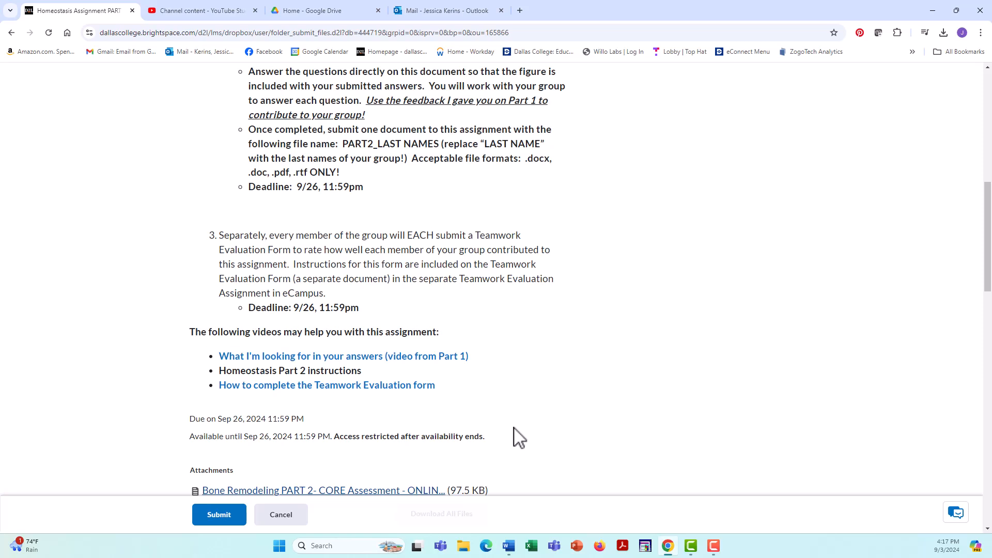
scroll("down", 3)
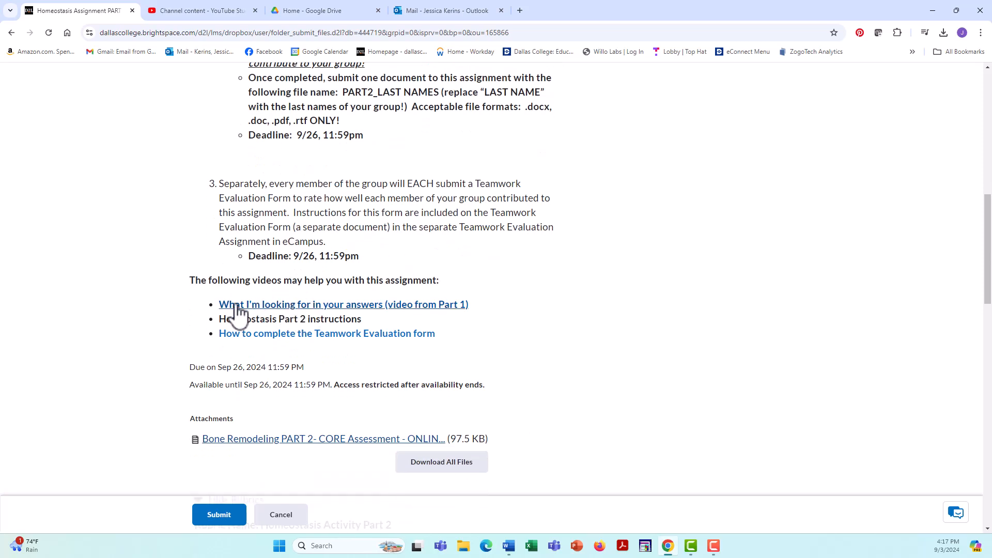
mouse_move(367, 318)
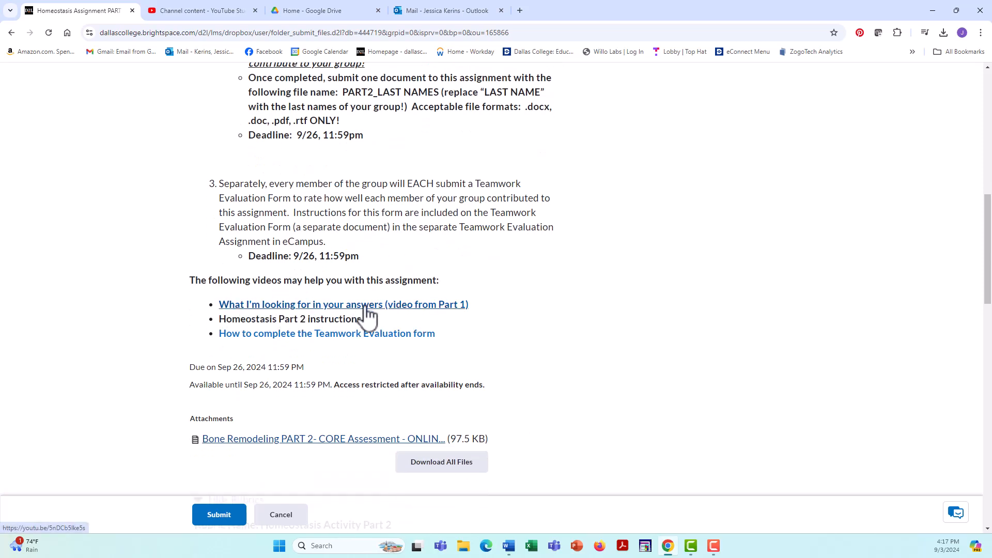
mouse_move(395, 313)
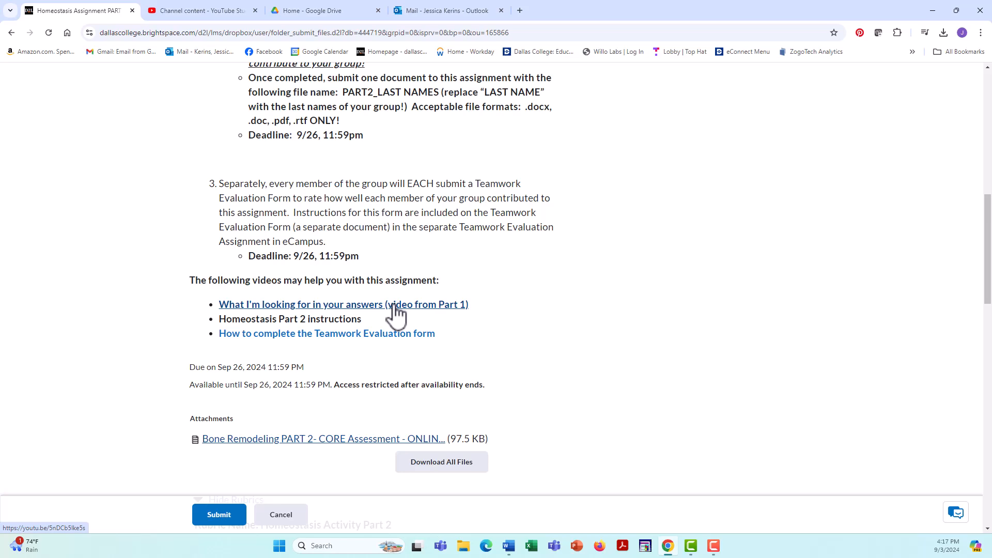
scroll("up", 3)
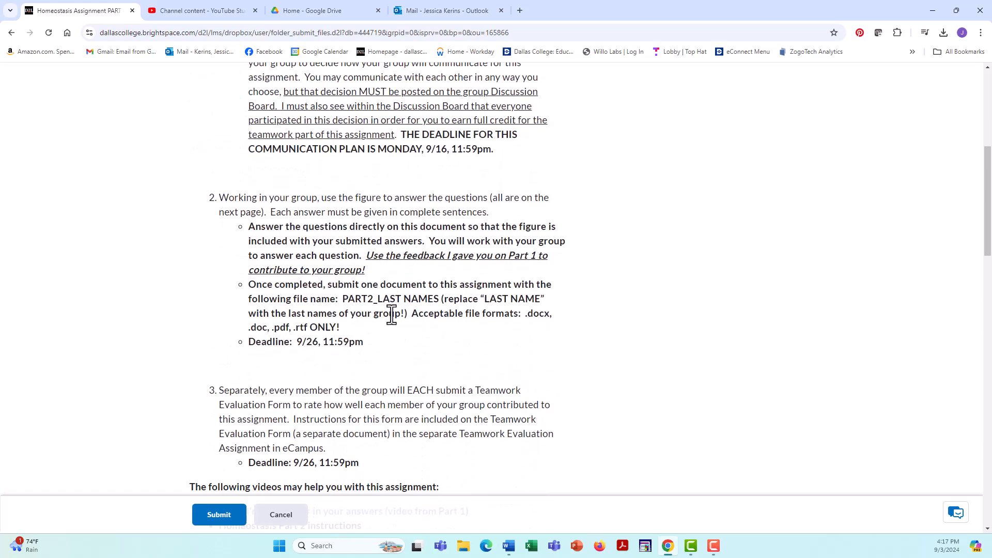
mouse_move(405, 347)
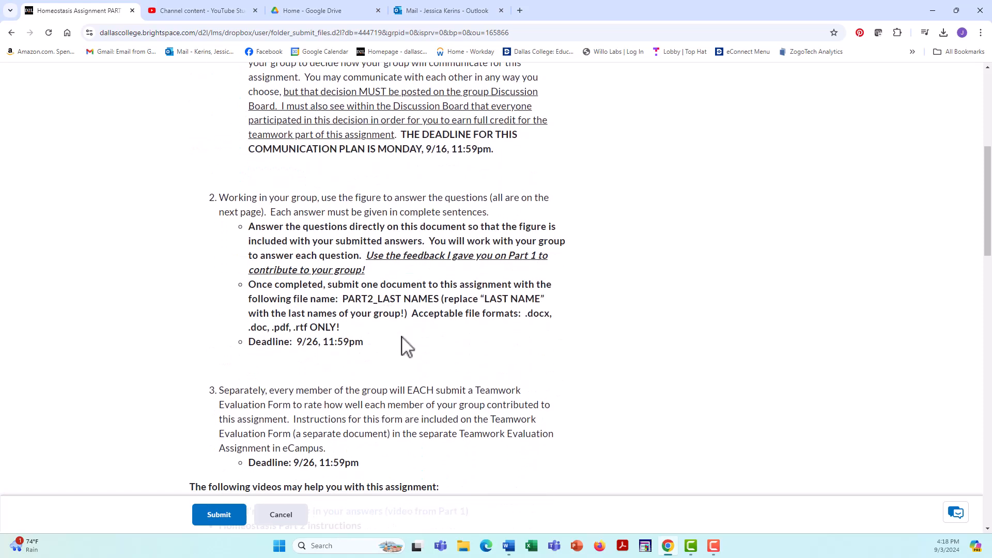
scroll("down", 3)
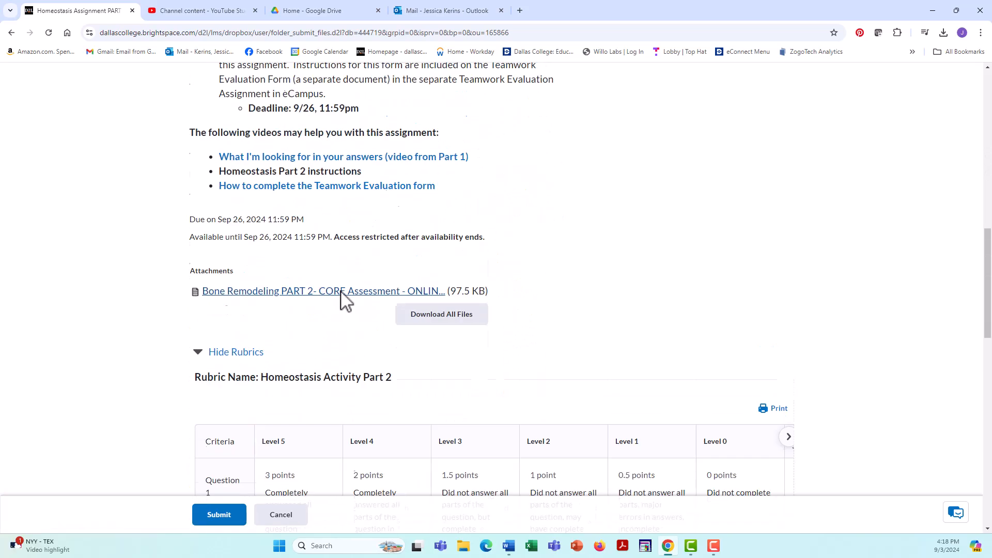
scroll("up", 3)
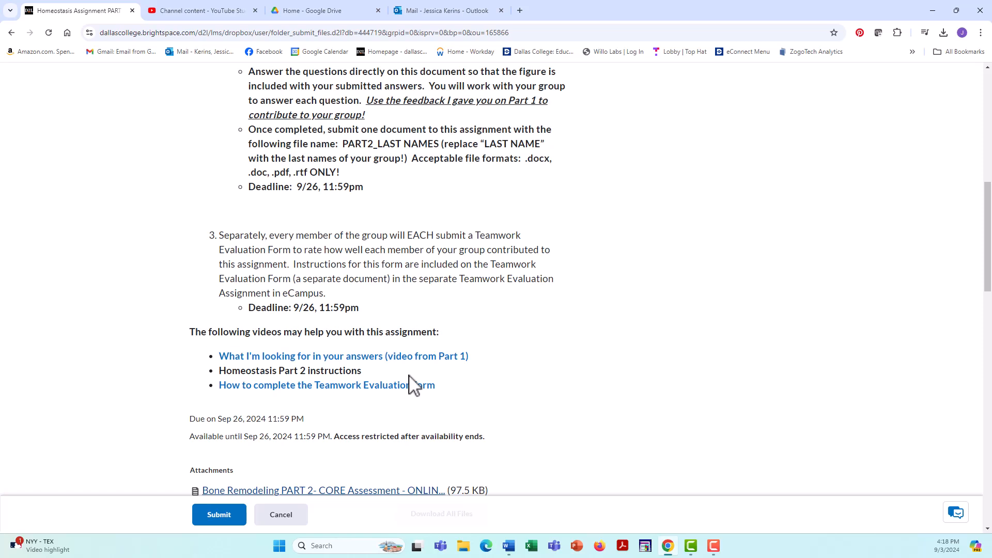
scroll("up", 3)
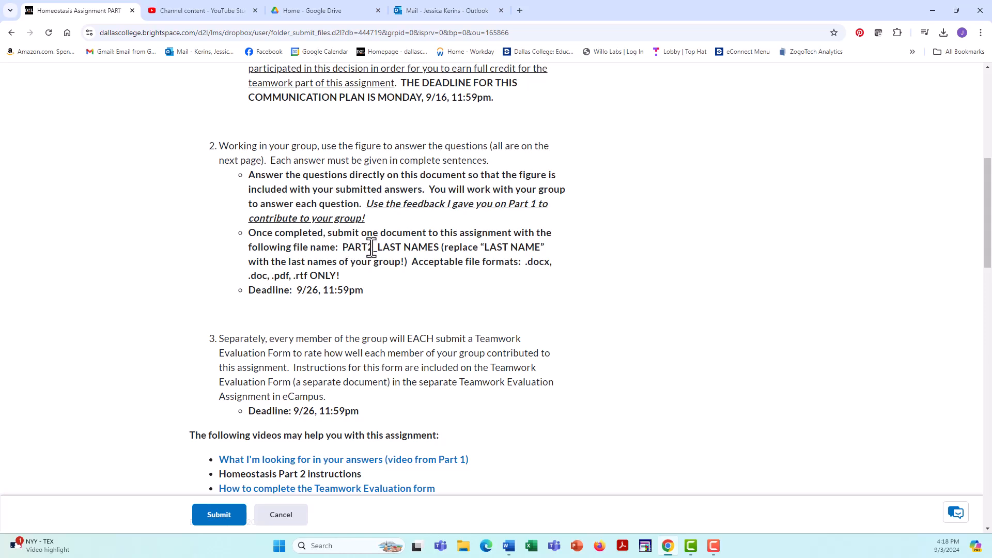
mouse_move(378, 248)
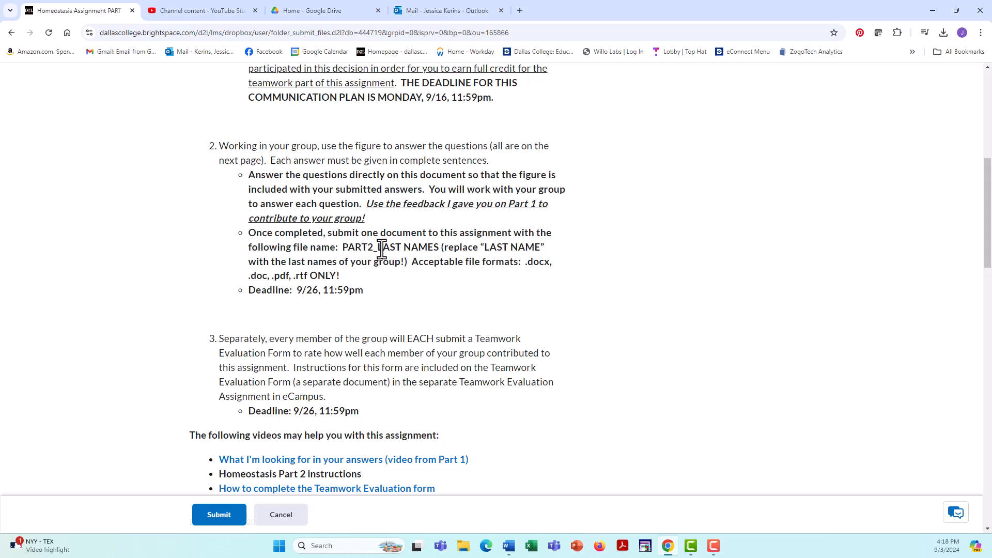
mouse_move(412, 247)
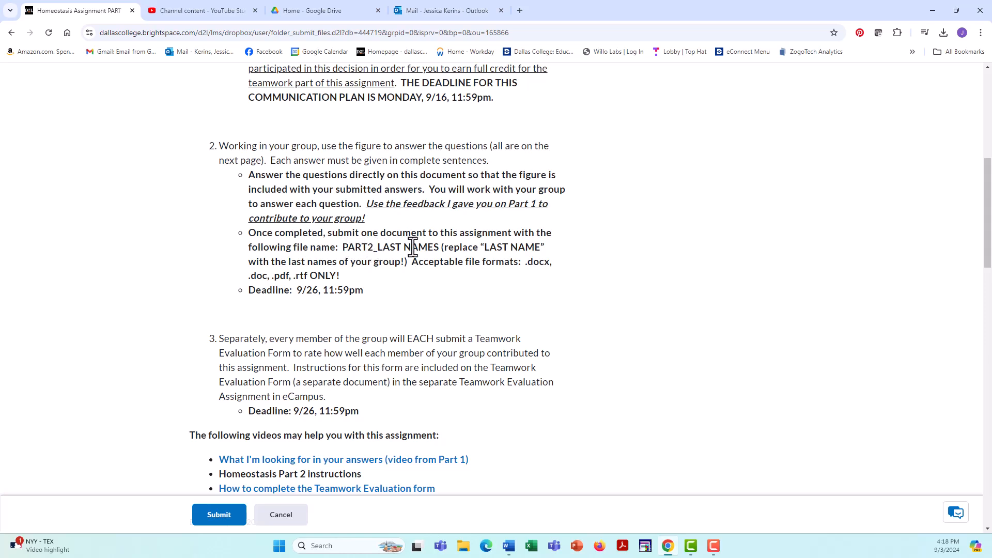
mouse_move(429, 261)
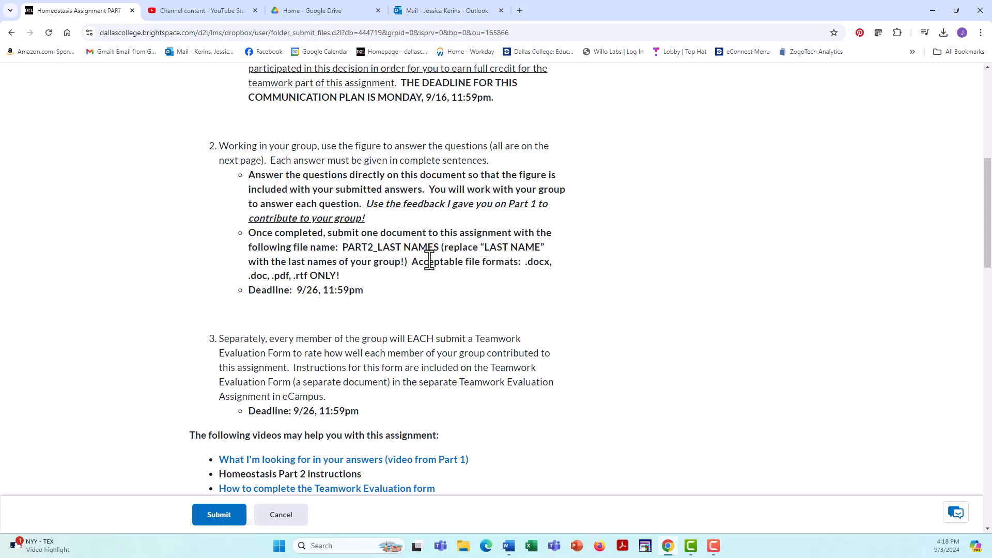
mouse_move(387, 261)
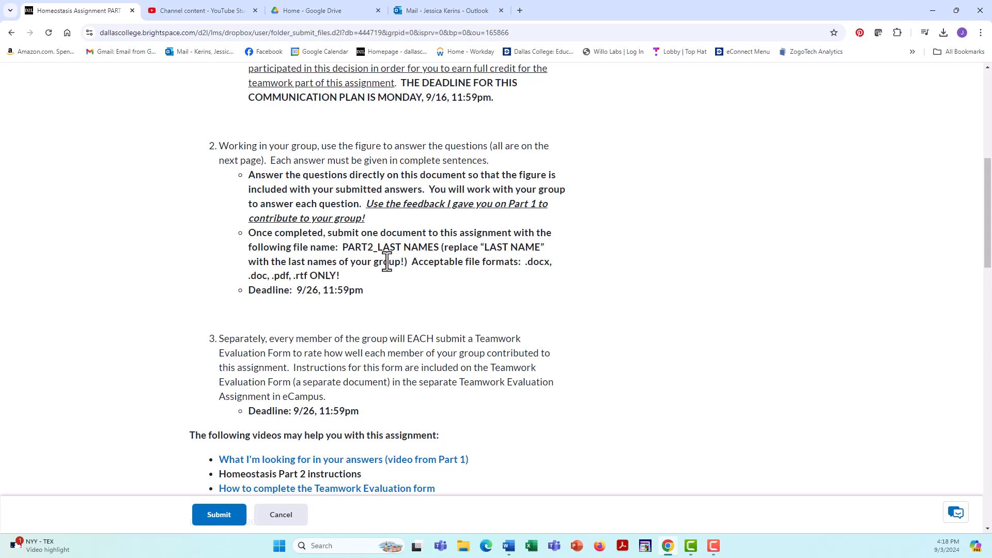
mouse_move(316, 310)
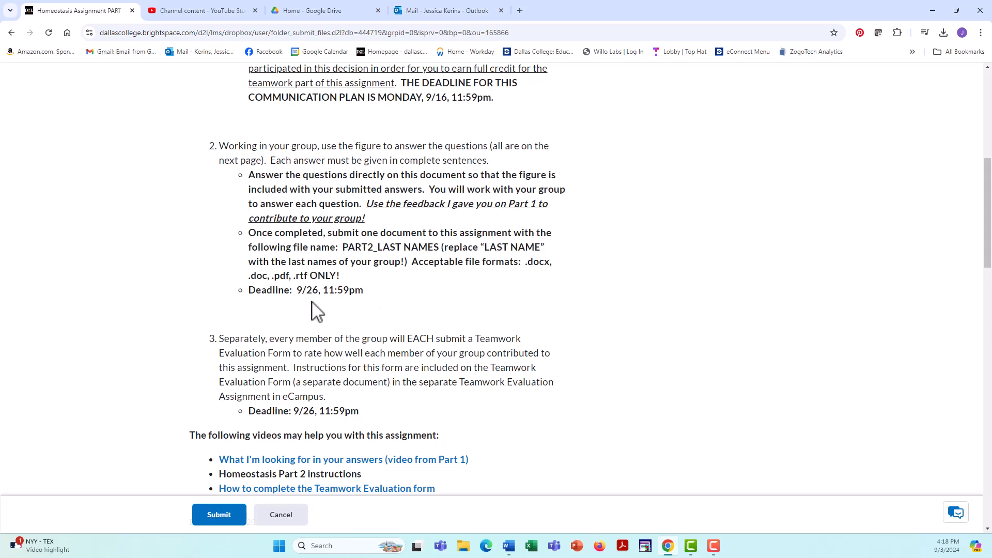
mouse_move(443, 321)
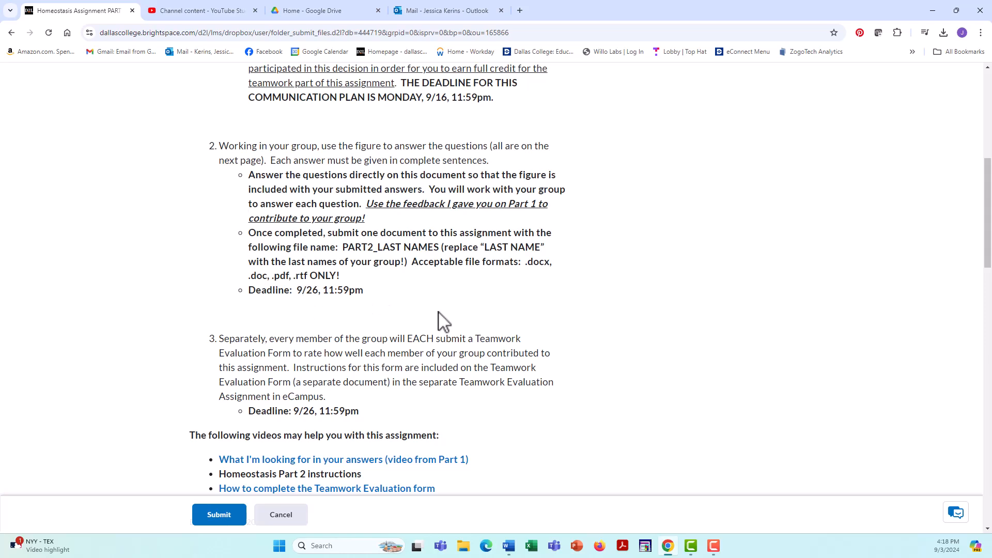
scroll("up", 3)
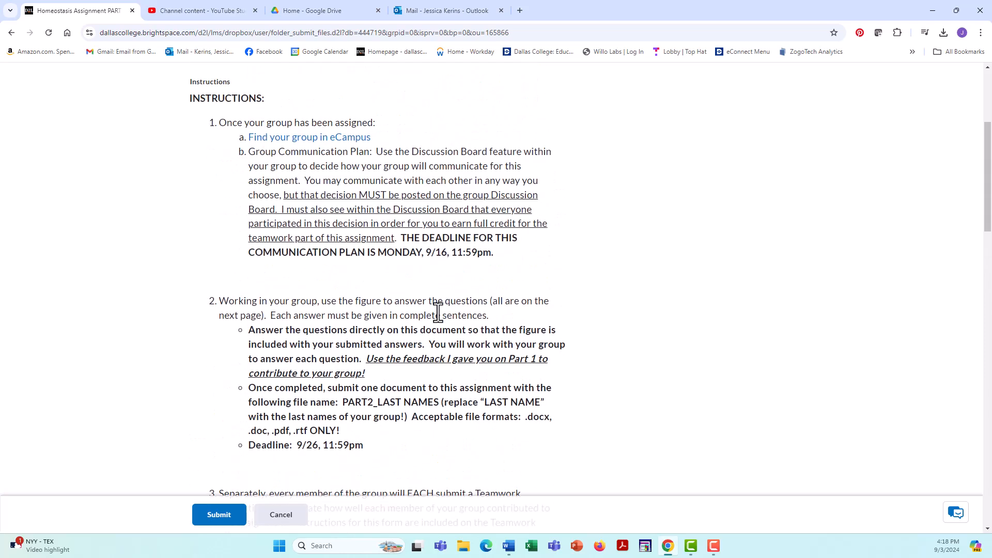
scroll("down", 3)
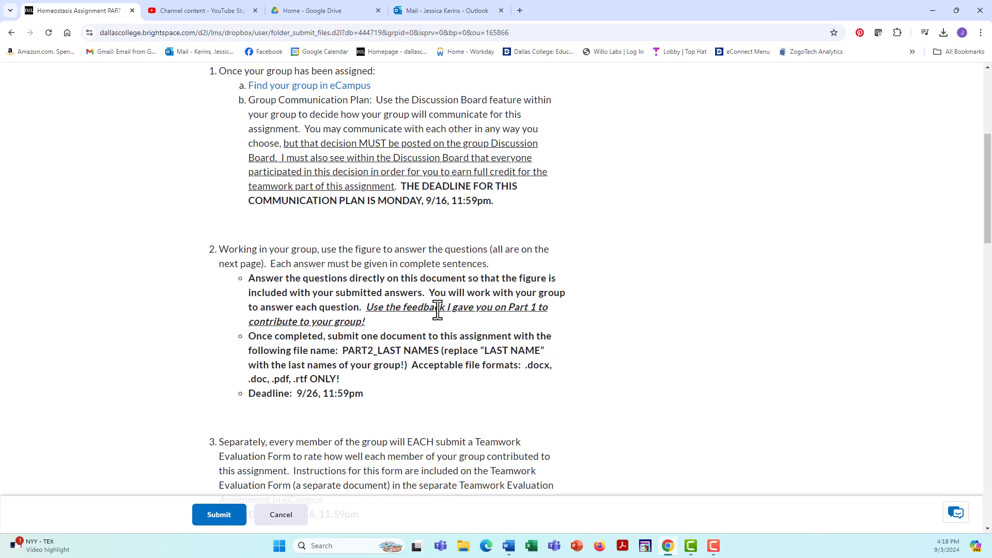
mouse_move(395, 385)
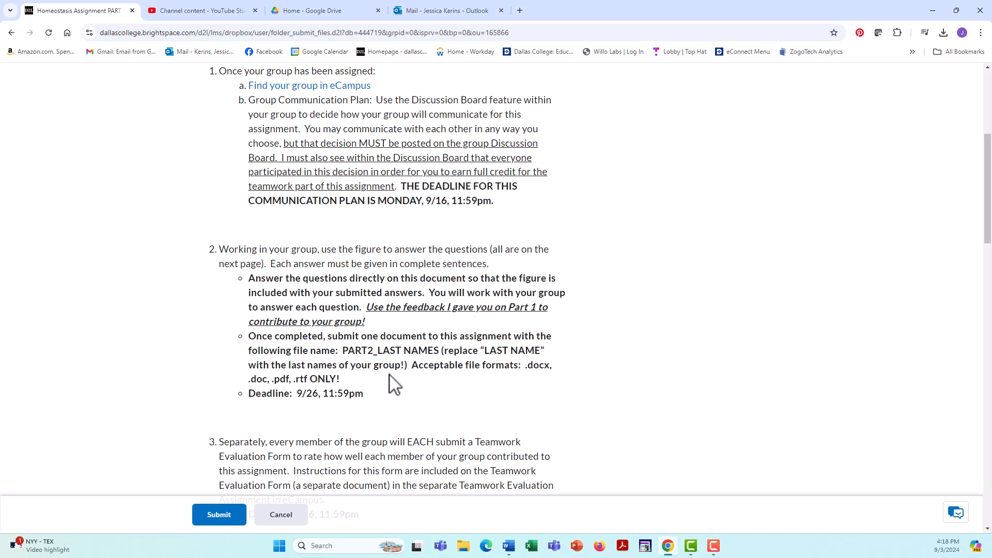
mouse_move(383, 372)
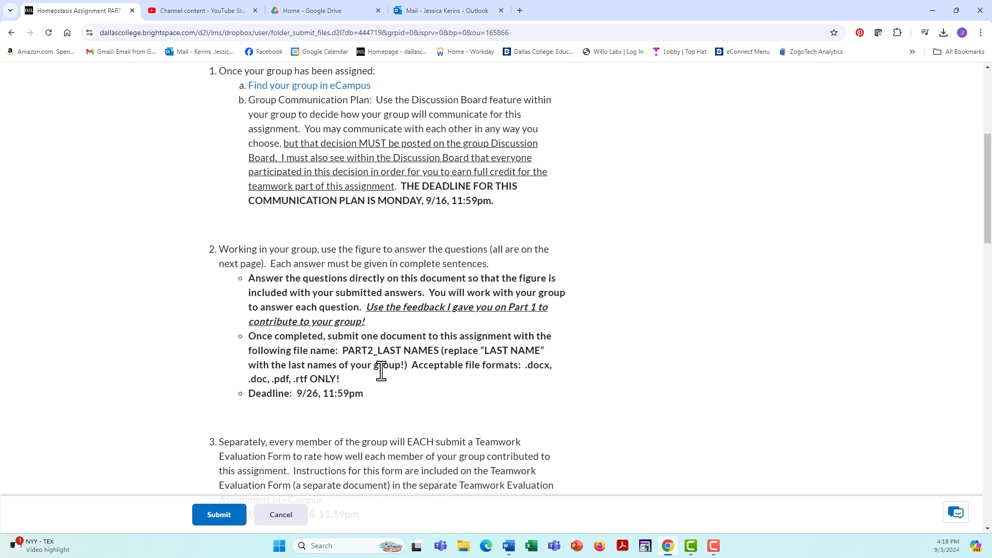
mouse_move(432, 353)
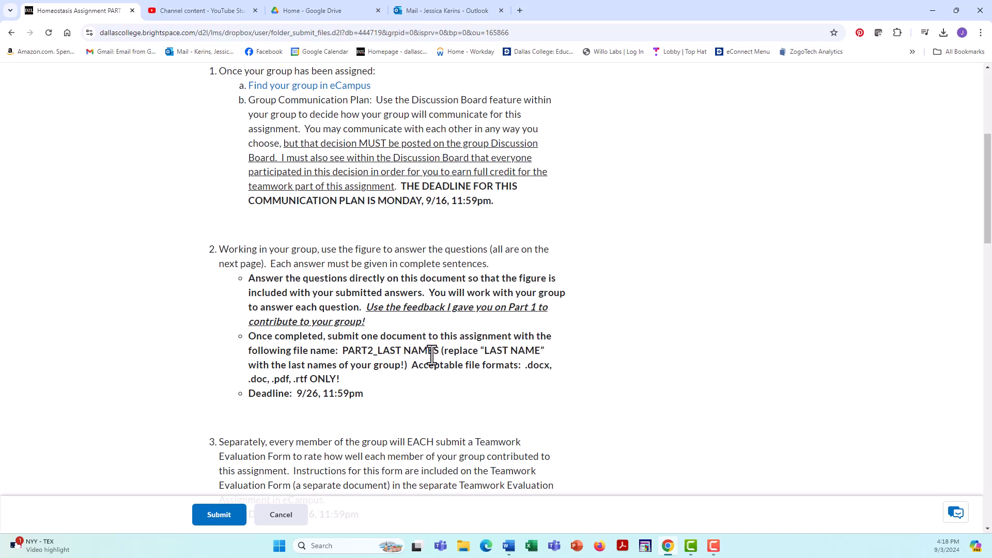
scroll("down", 3)
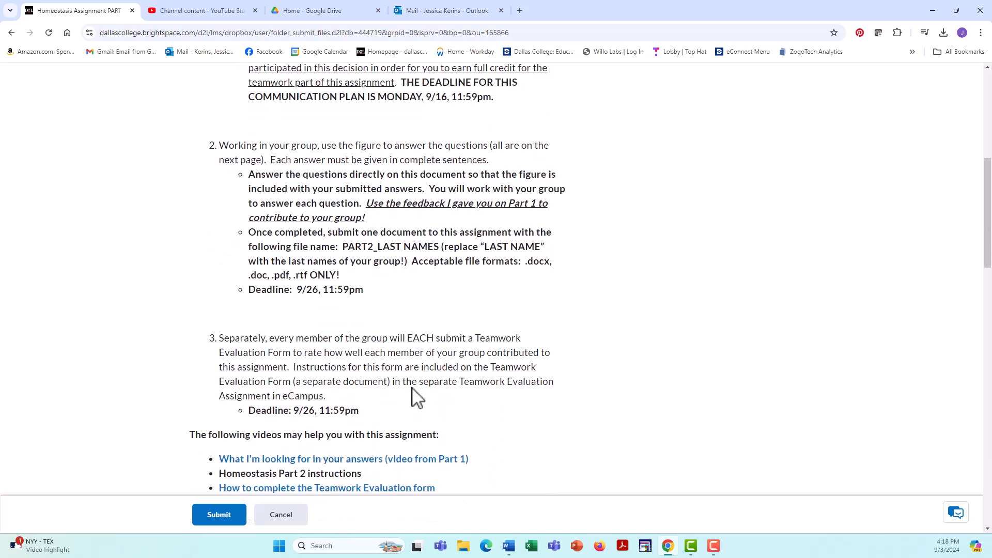
scroll("down", 3)
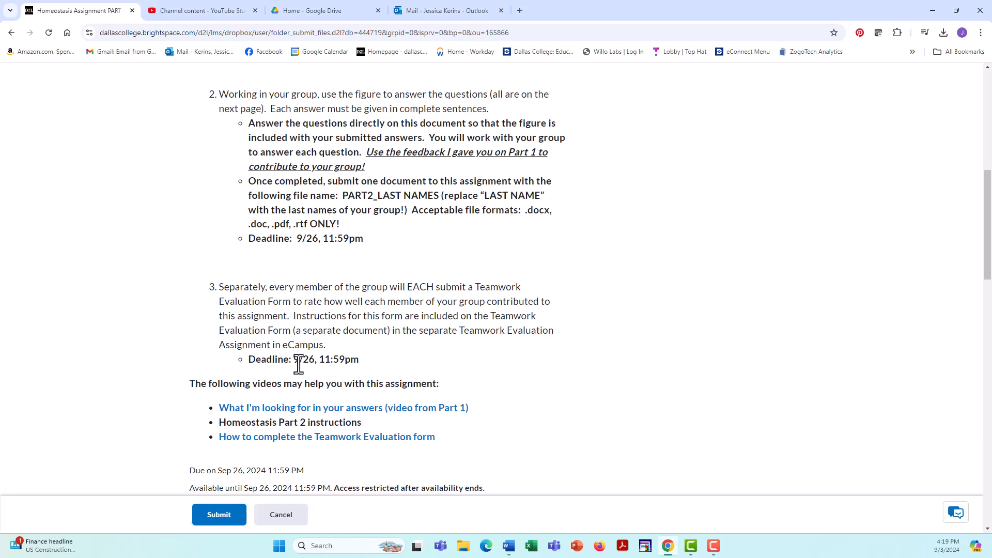
mouse_move(307, 364)
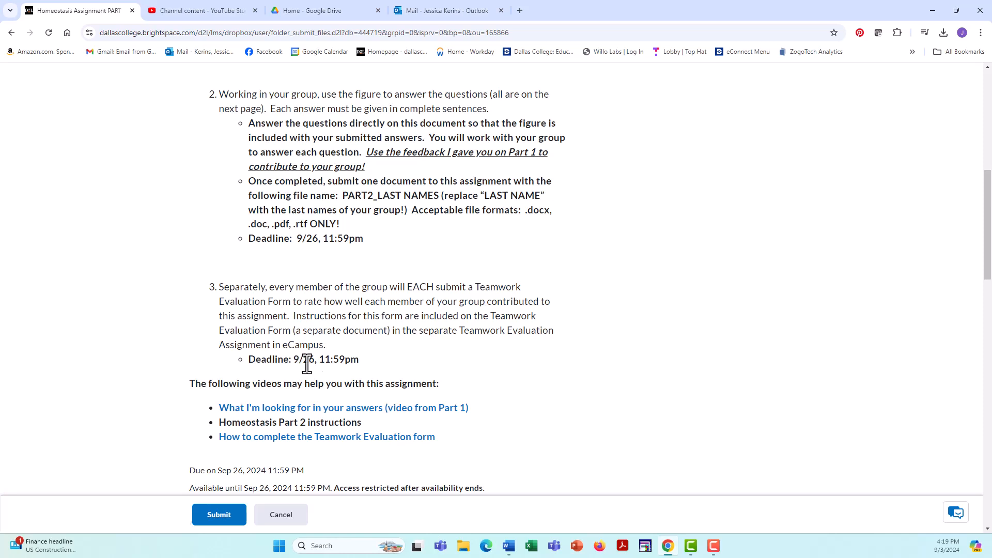
scroll("down", 3)
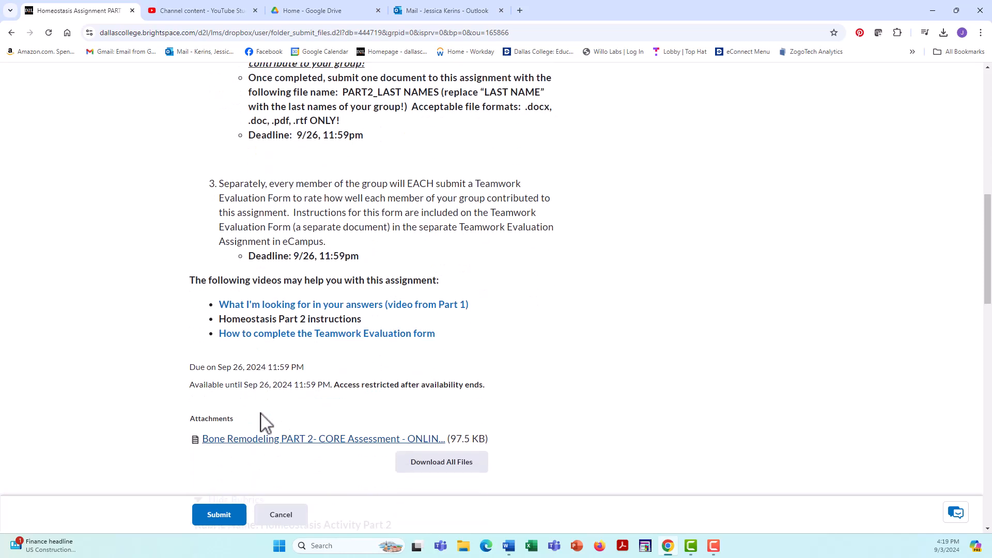
mouse_move(221, 345)
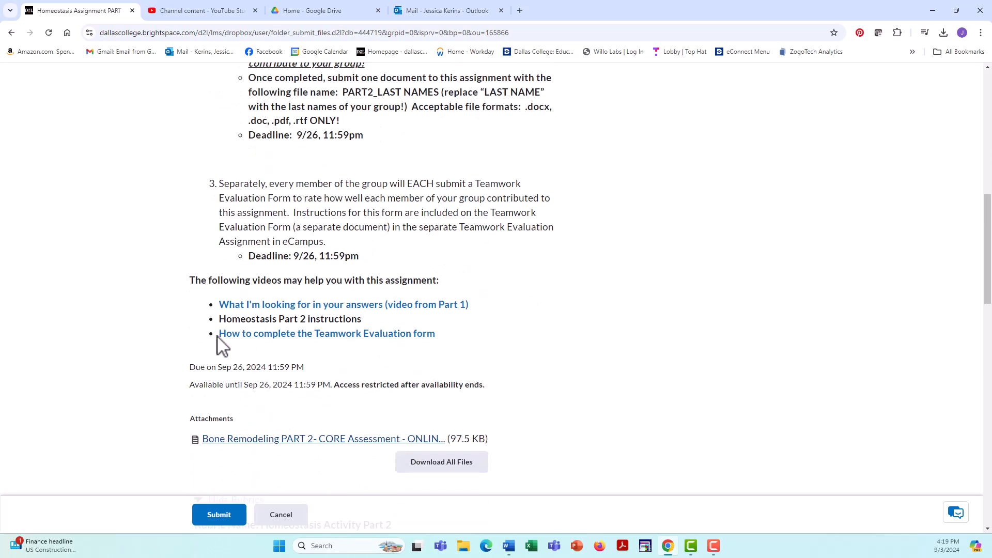
mouse_move(396, 350)
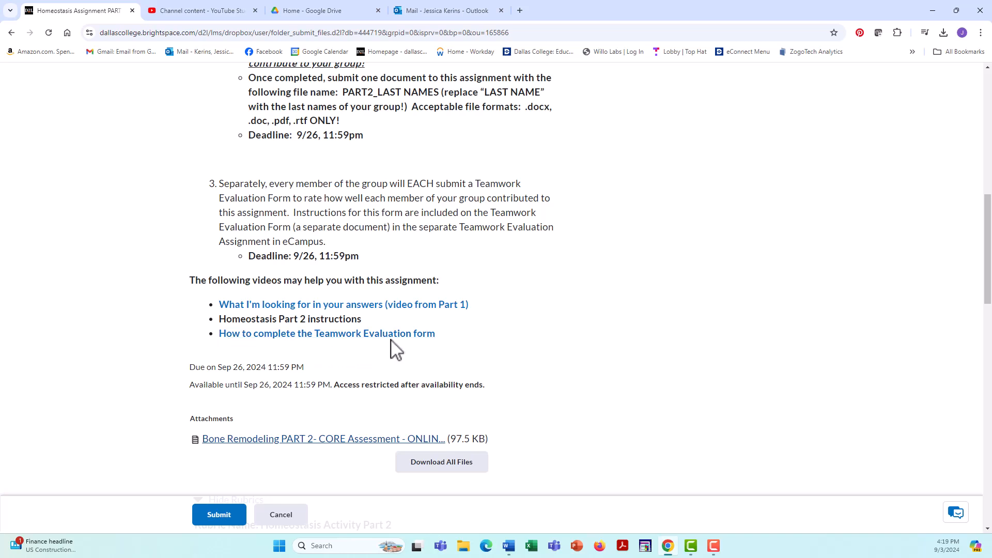
mouse_move(373, 334)
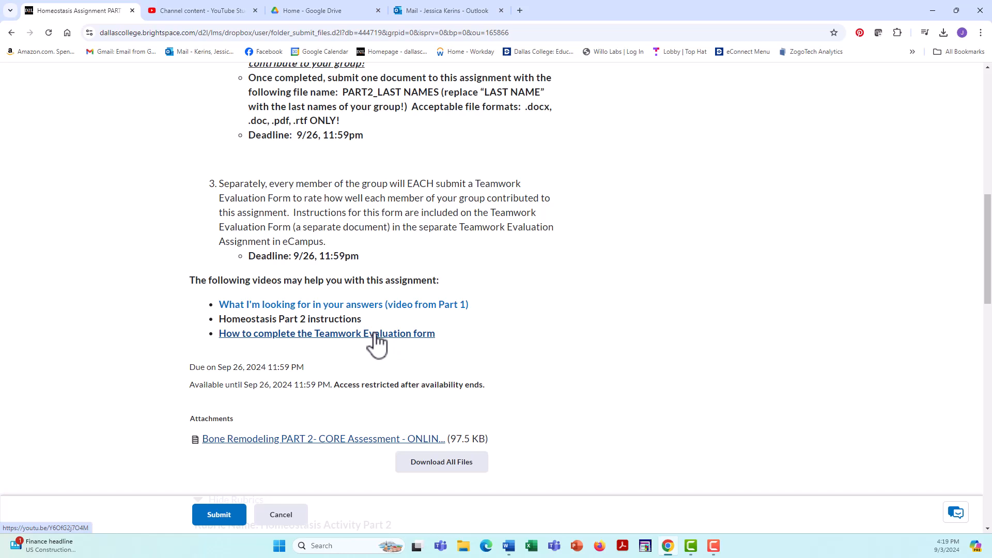
scroll("down", 3)
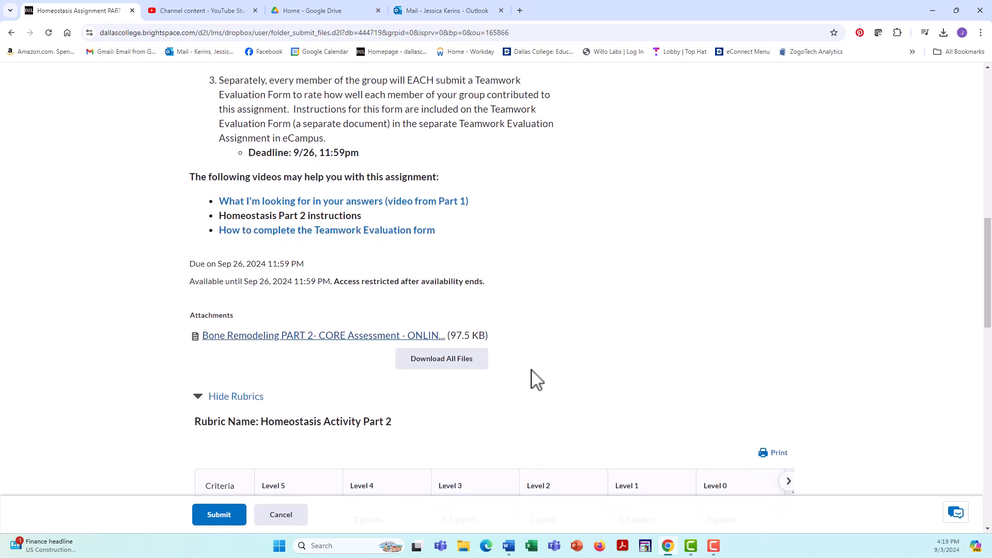
scroll("down", 3)
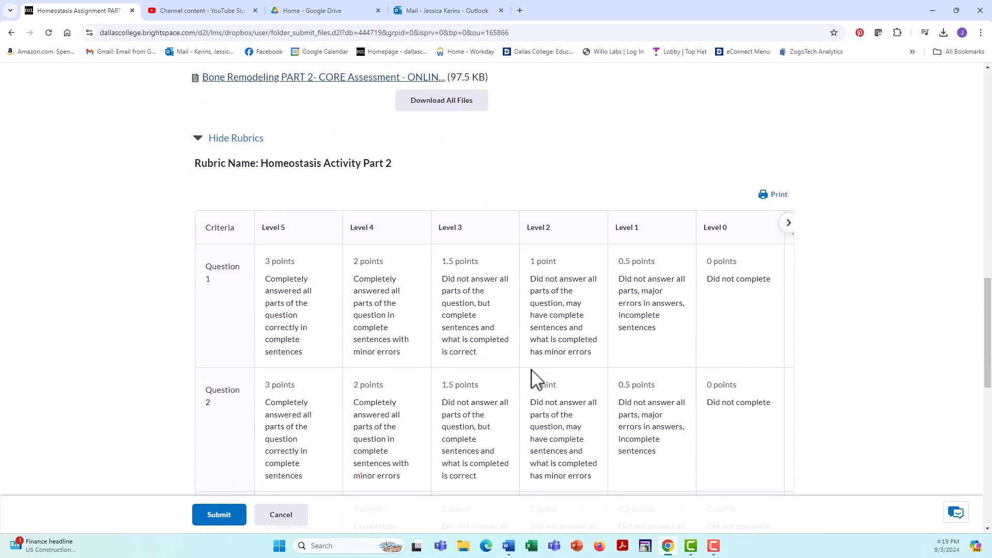
scroll("down", 3)
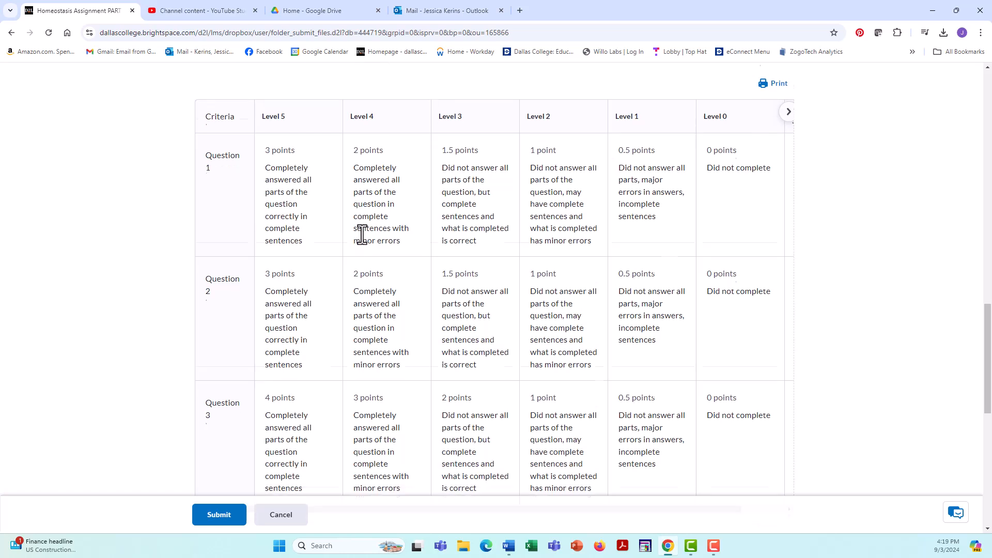
scroll("down", 3)
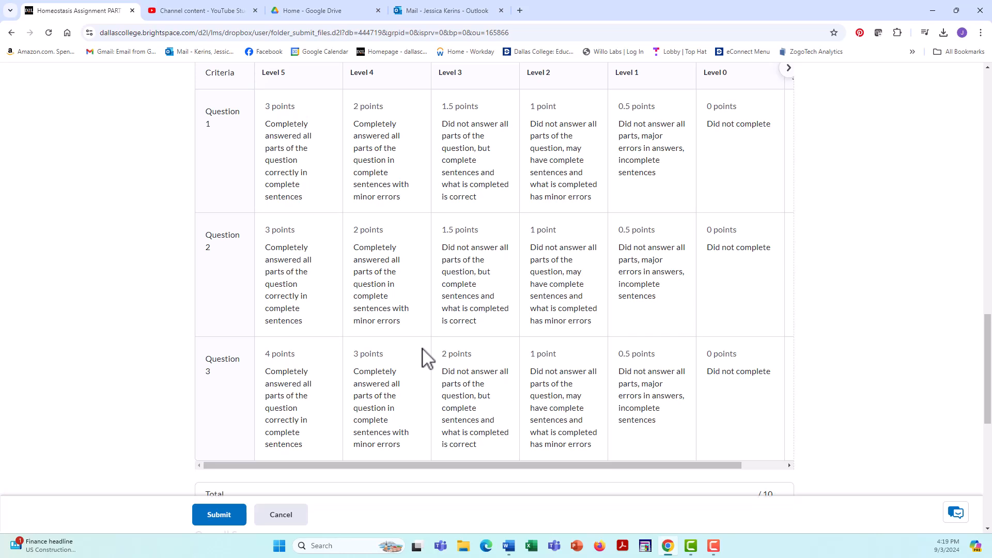
mouse_move(310, 408)
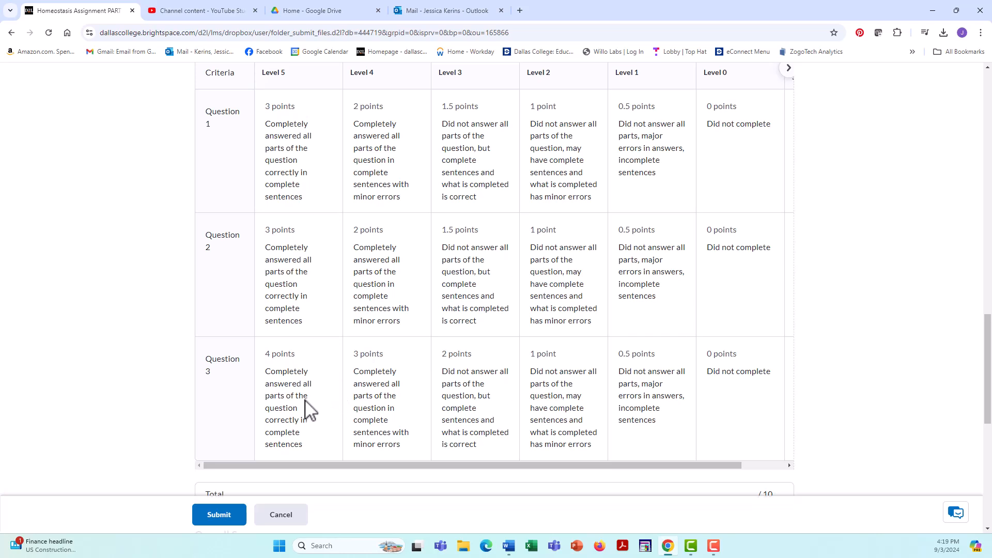
mouse_move(314, 231)
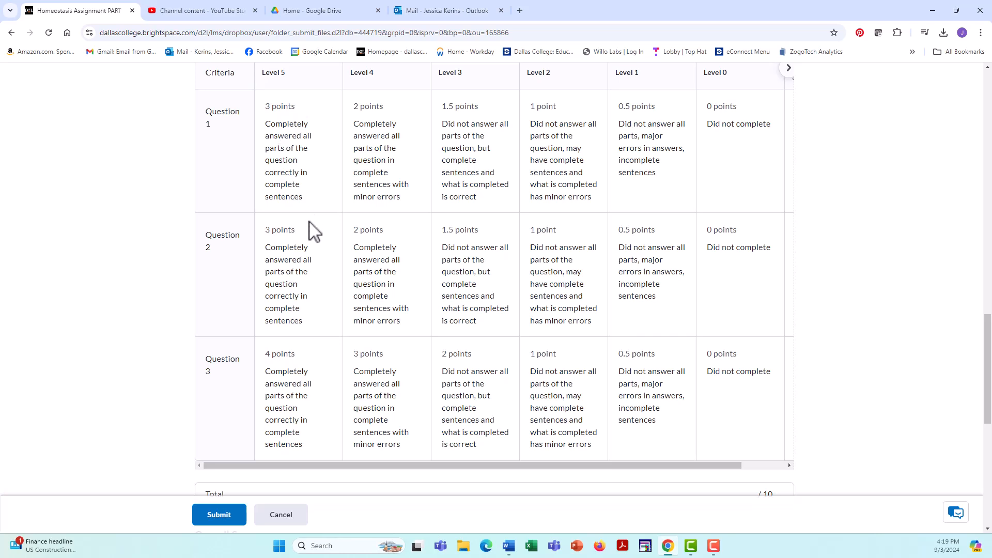
mouse_move(310, 313)
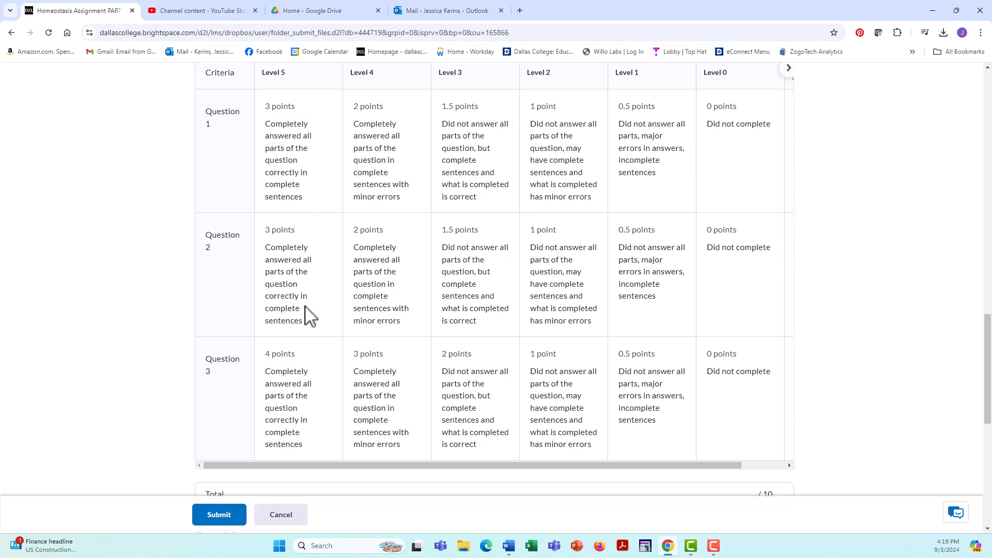
mouse_move(301, 304)
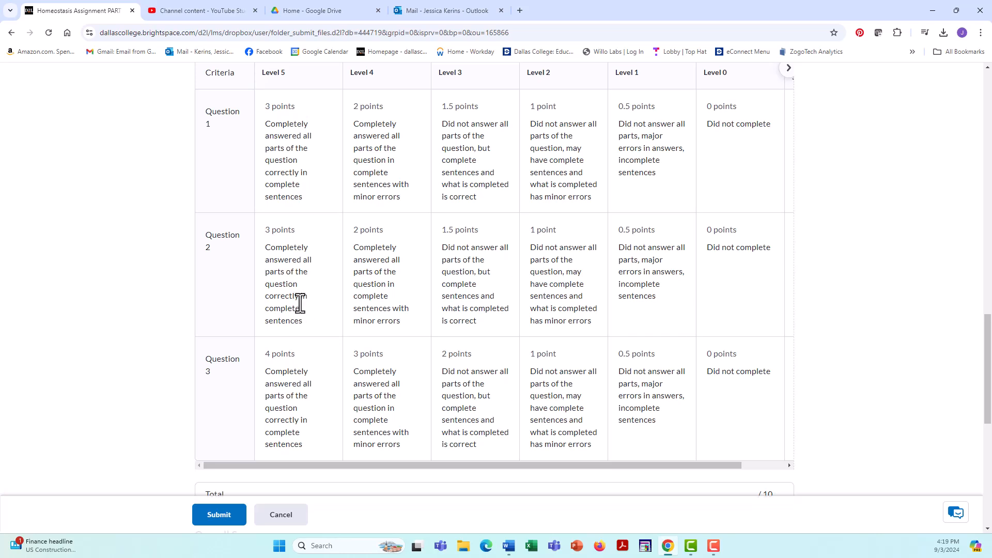
scroll("down", 3)
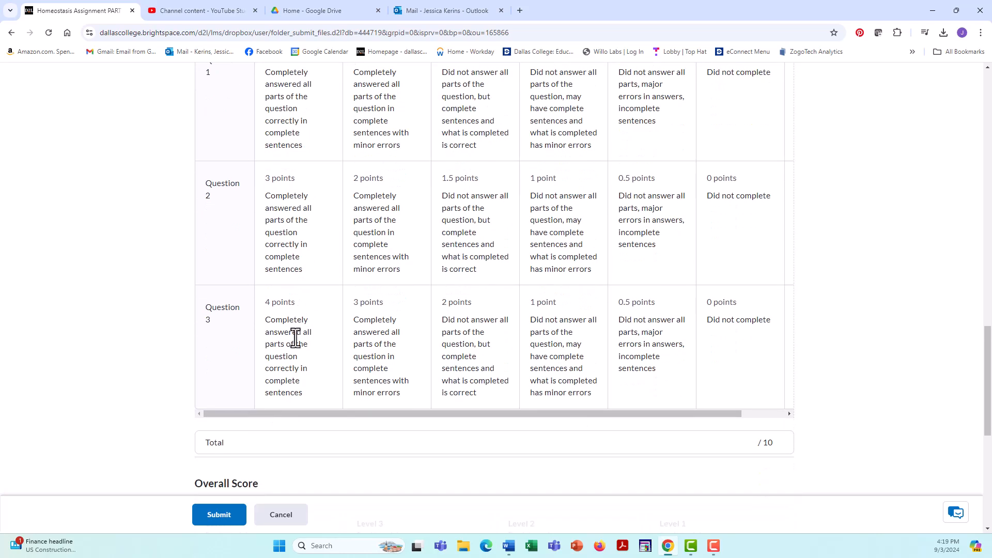
scroll("up", 3)
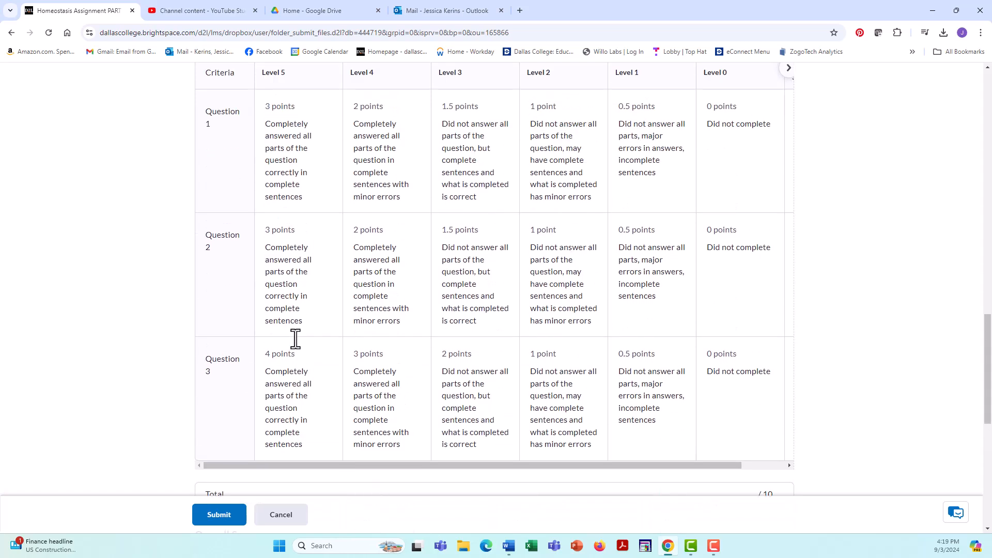
mouse_move(295, 345)
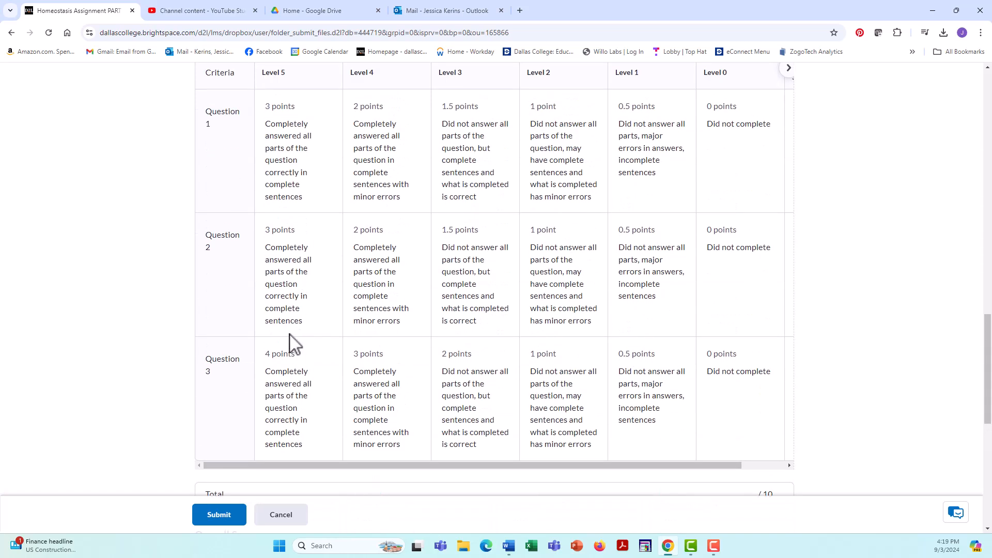
mouse_move(296, 336)
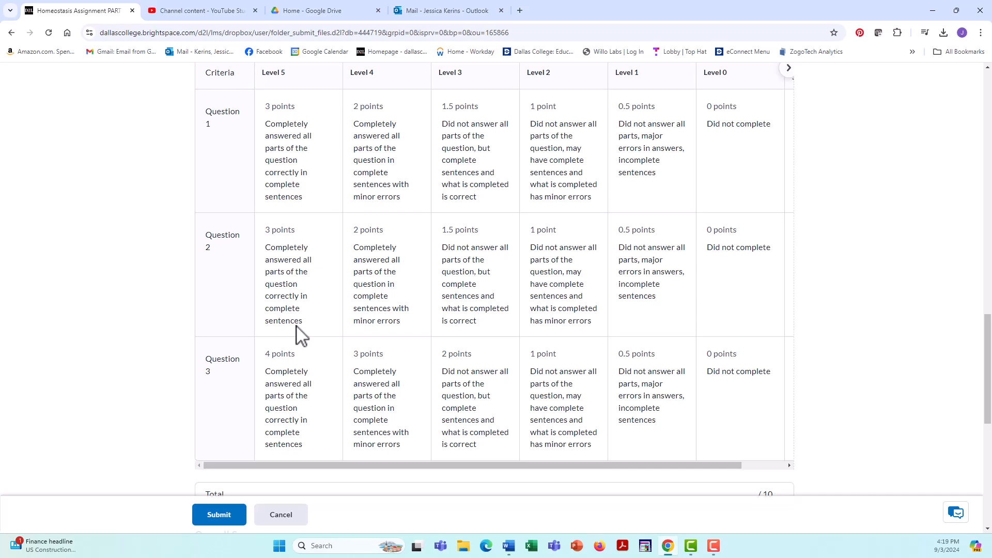
scroll("down", 3)
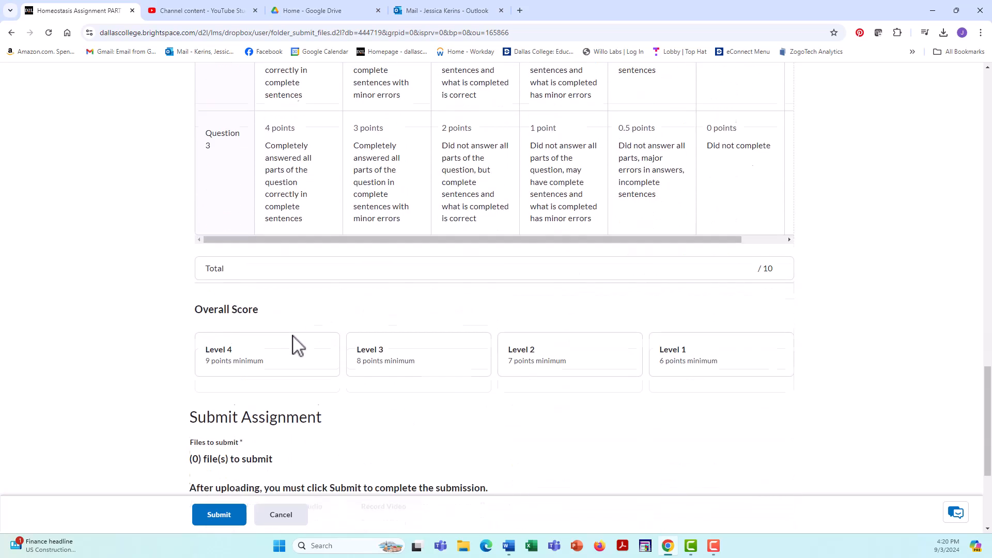
scroll("down", 3)
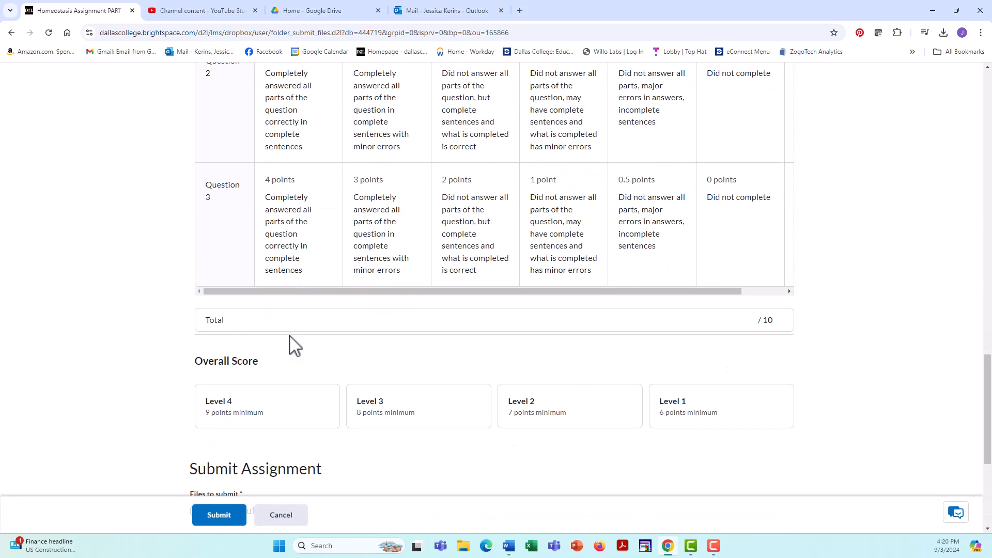
scroll("up", 3)
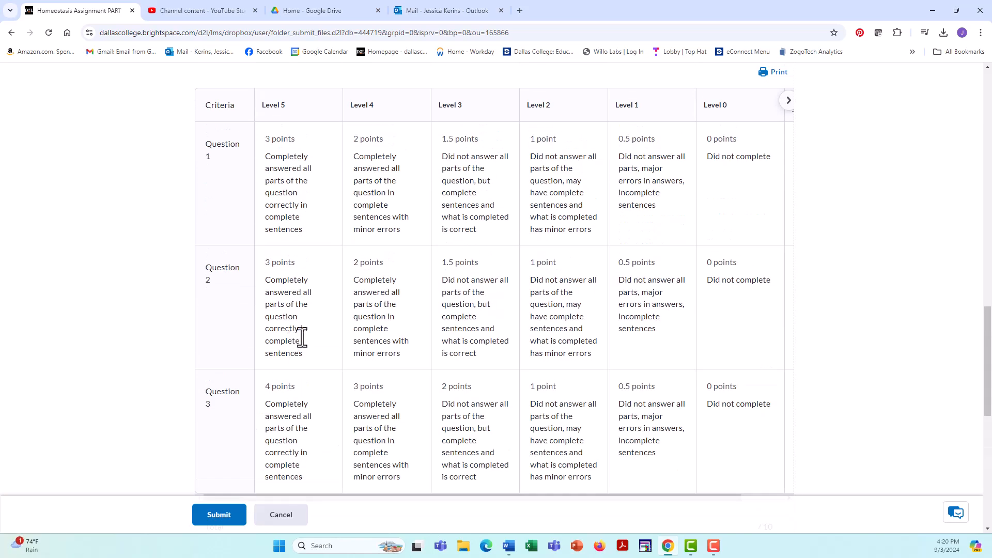
mouse_move(306, 346)
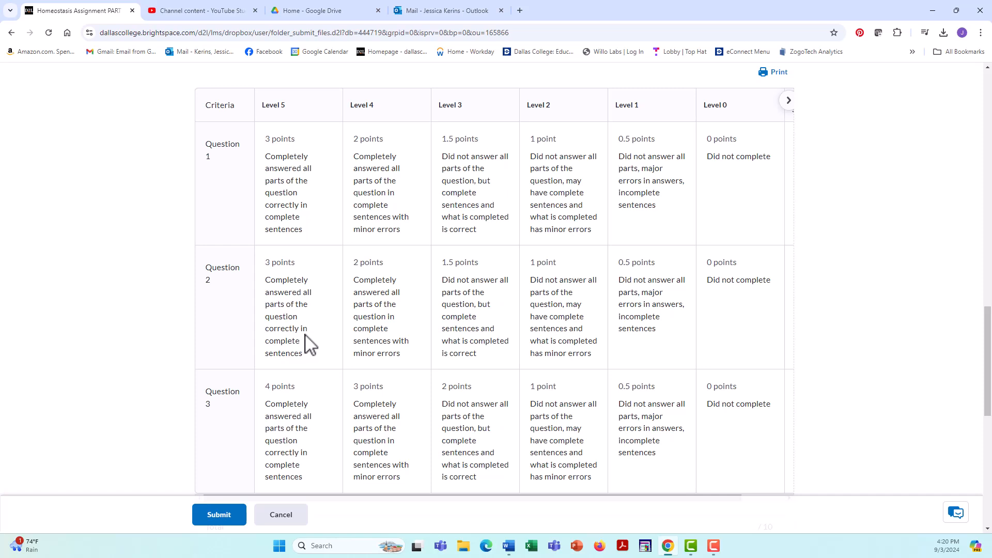
mouse_move(374, 334)
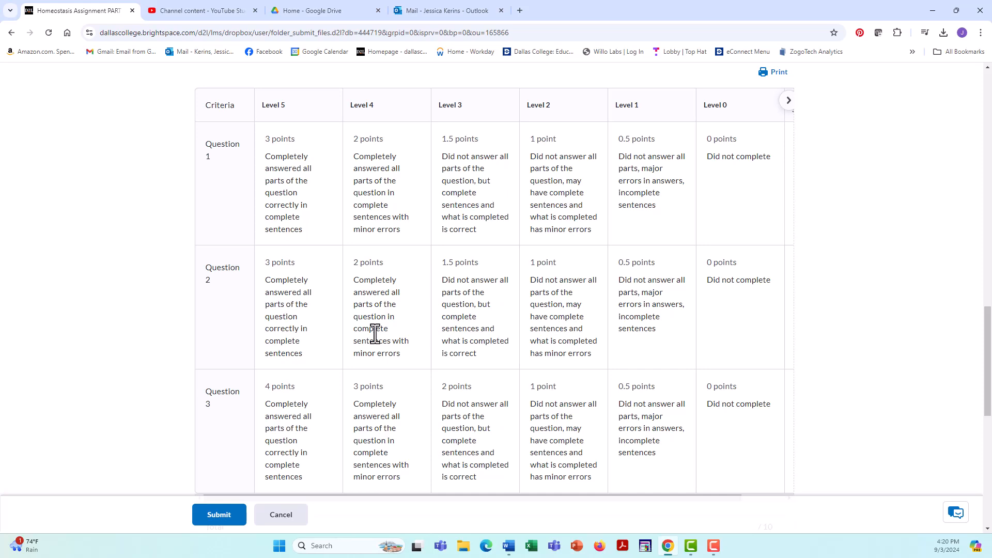
scroll("up", 3)
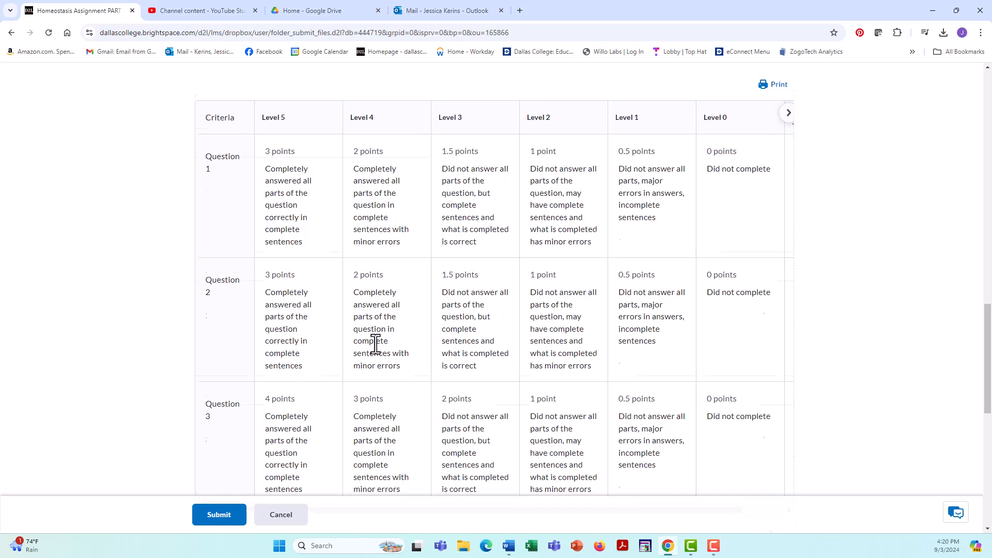
scroll("up", 3)
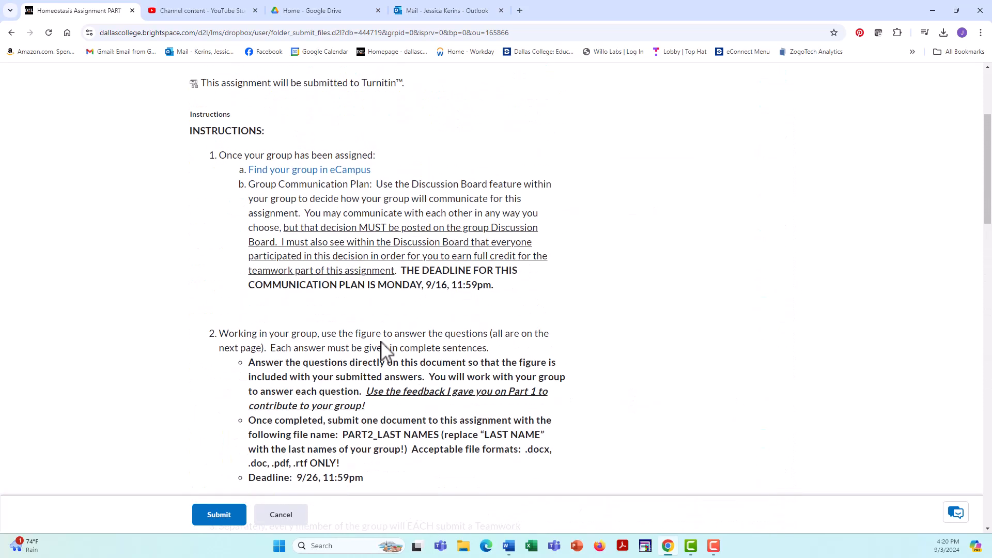
scroll("up", 3)
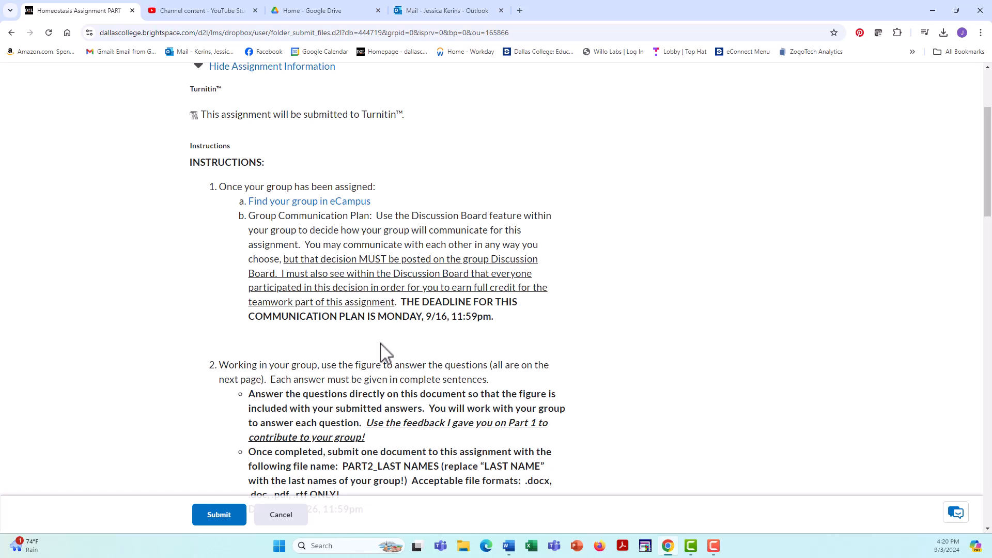
mouse_move(436, 321)
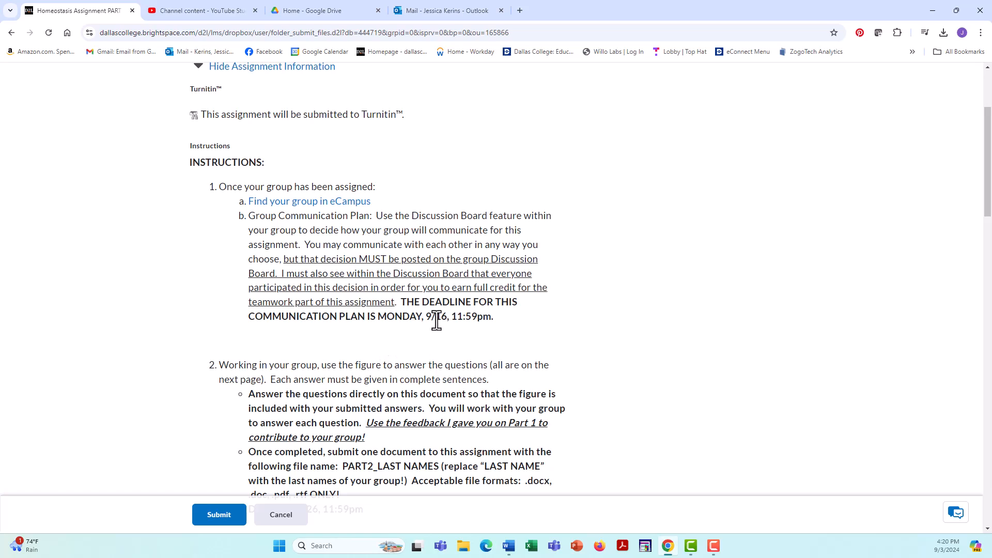
mouse_move(441, 332)
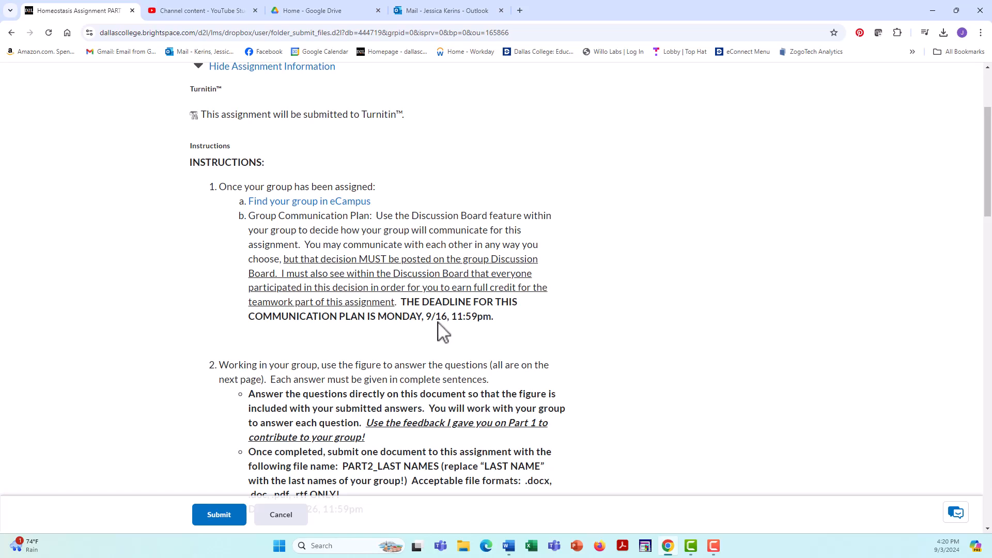